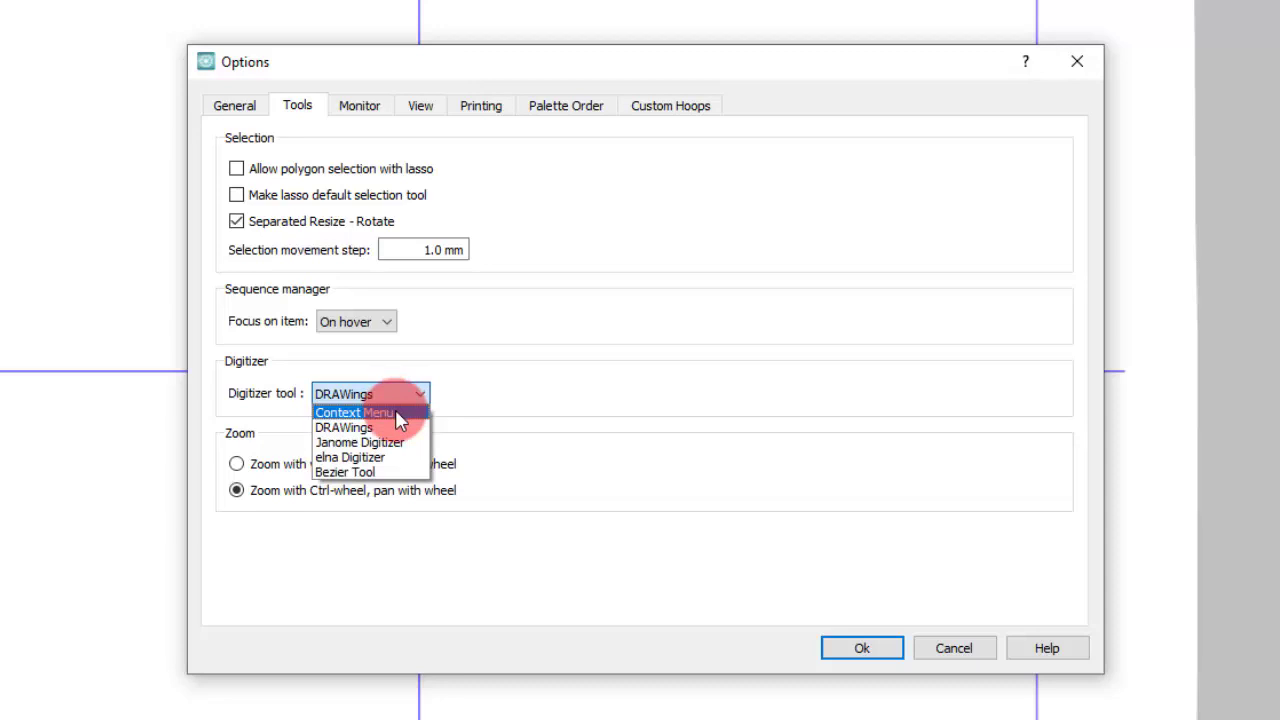
pyautogui.moveTo(376, 428)
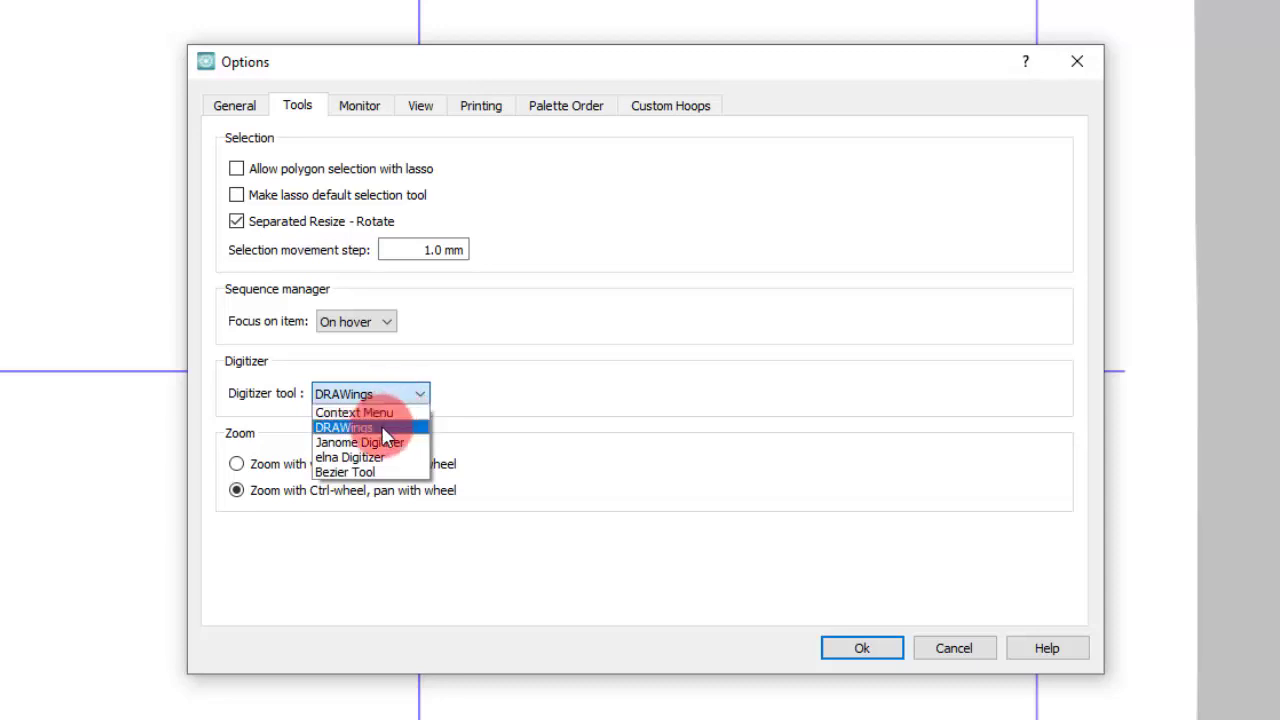
pyautogui.moveTo(388, 444)
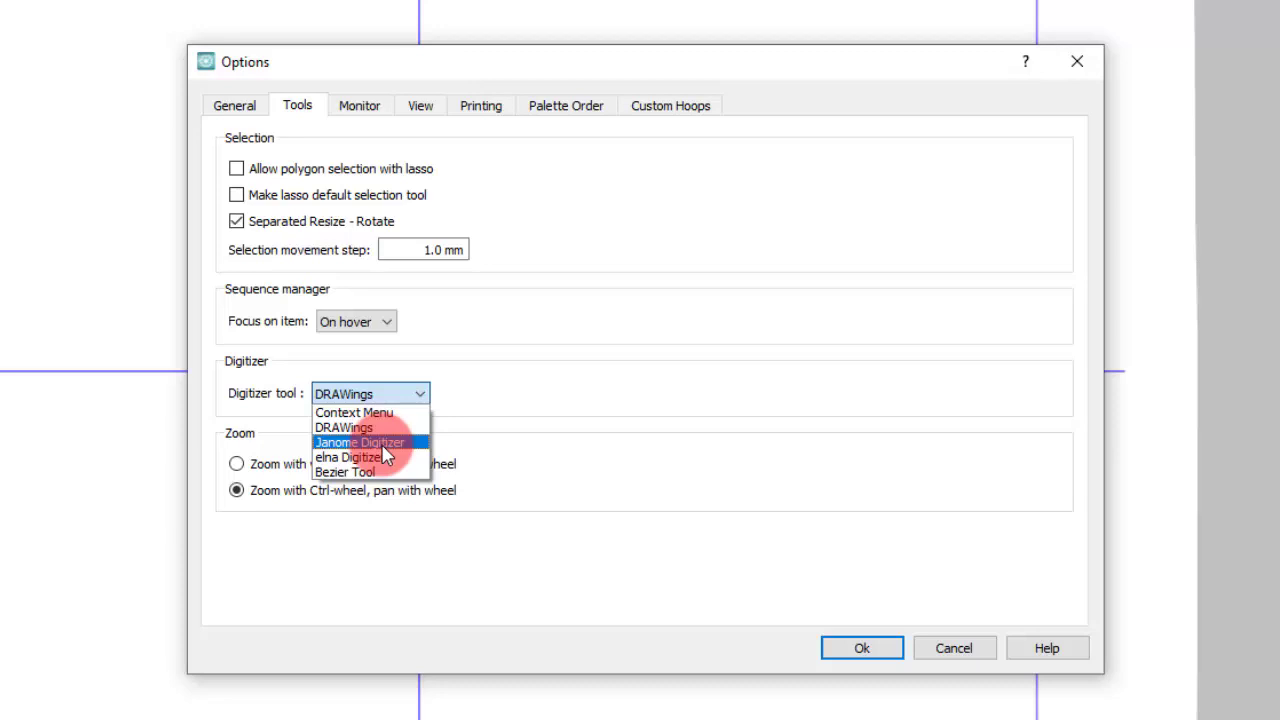
# Choose Janome Digitizer as the digitizer tool and accept the restart notice
pyautogui.click(360, 442)
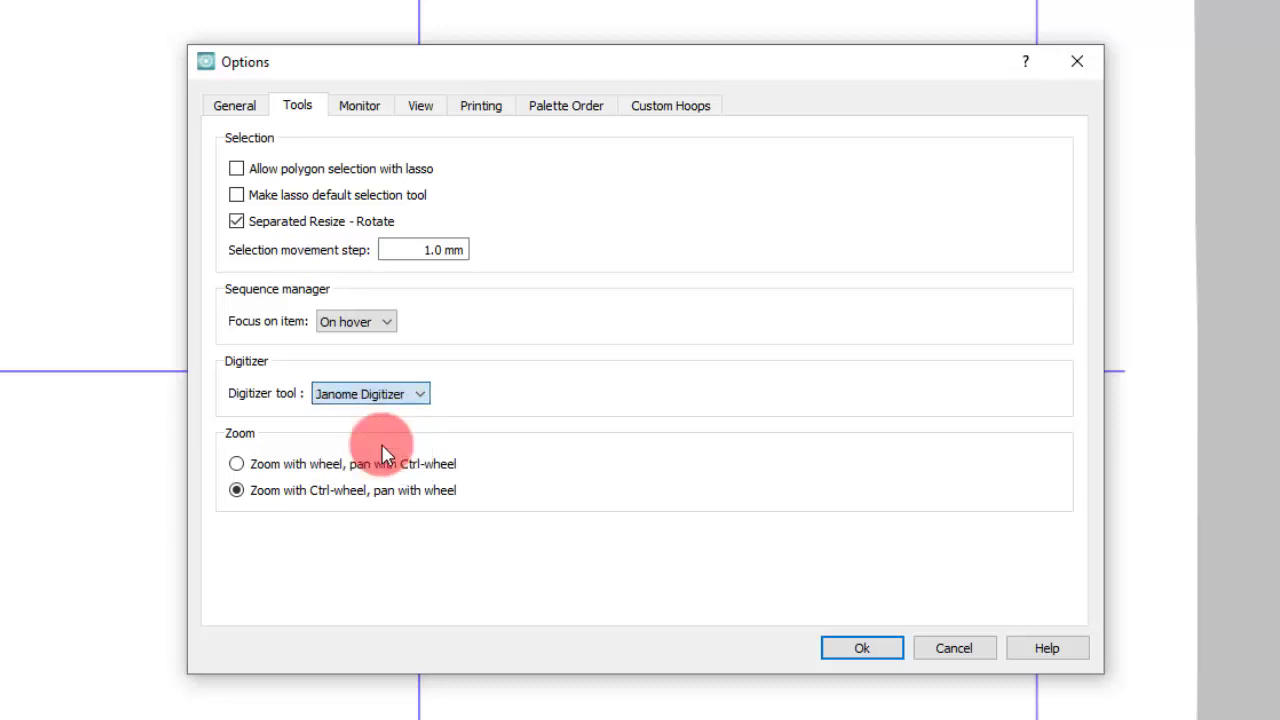
pyautogui.click(860, 648)
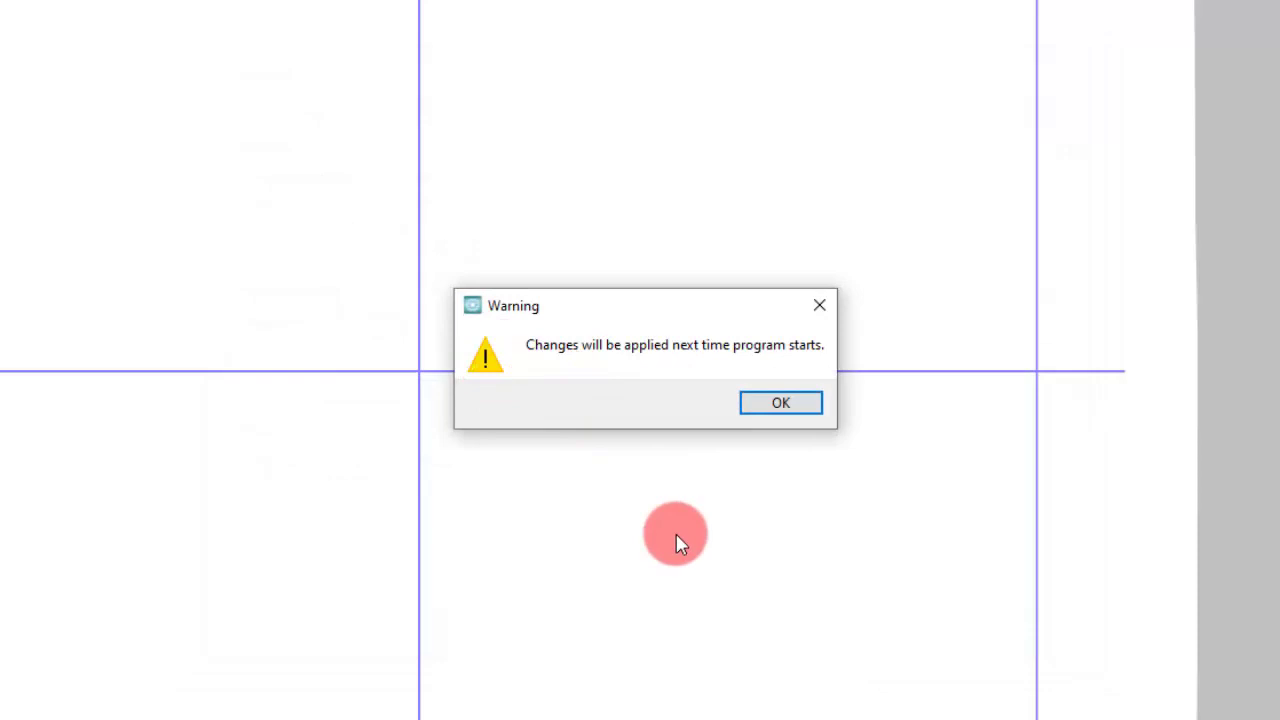
pyautogui.click(780, 402)
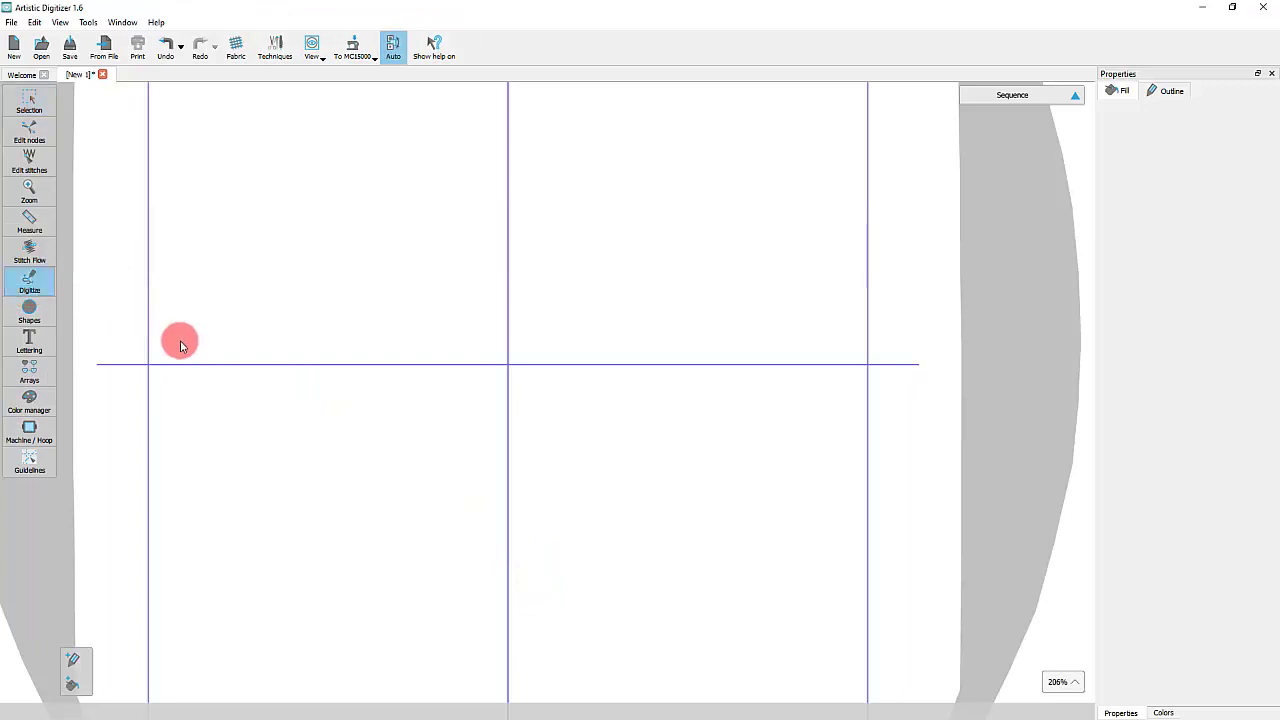
# Start an outline on the hoop's left side rising in straight segments to a top corner
pyautogui.moveTo(180, 340); pyautogui.dragTo(262, 350)
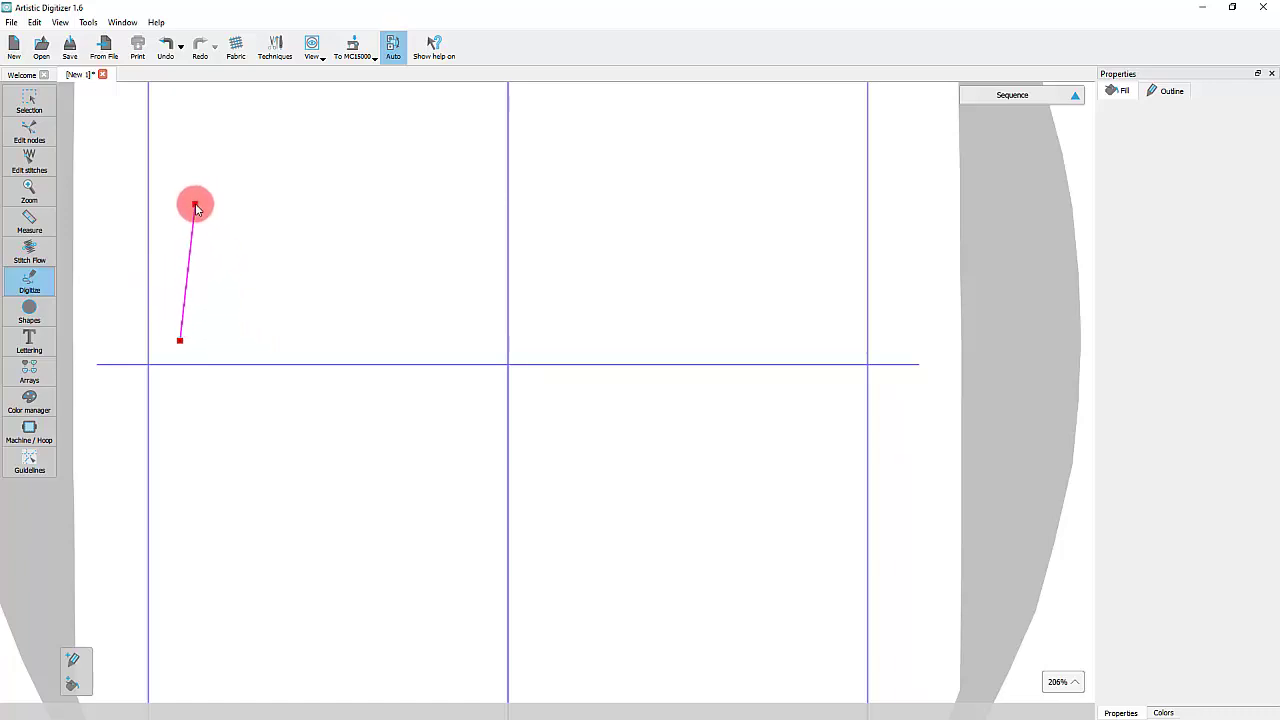
pyautogui.moveTo(196, 204); pyautogui.dragTo(222, 248)
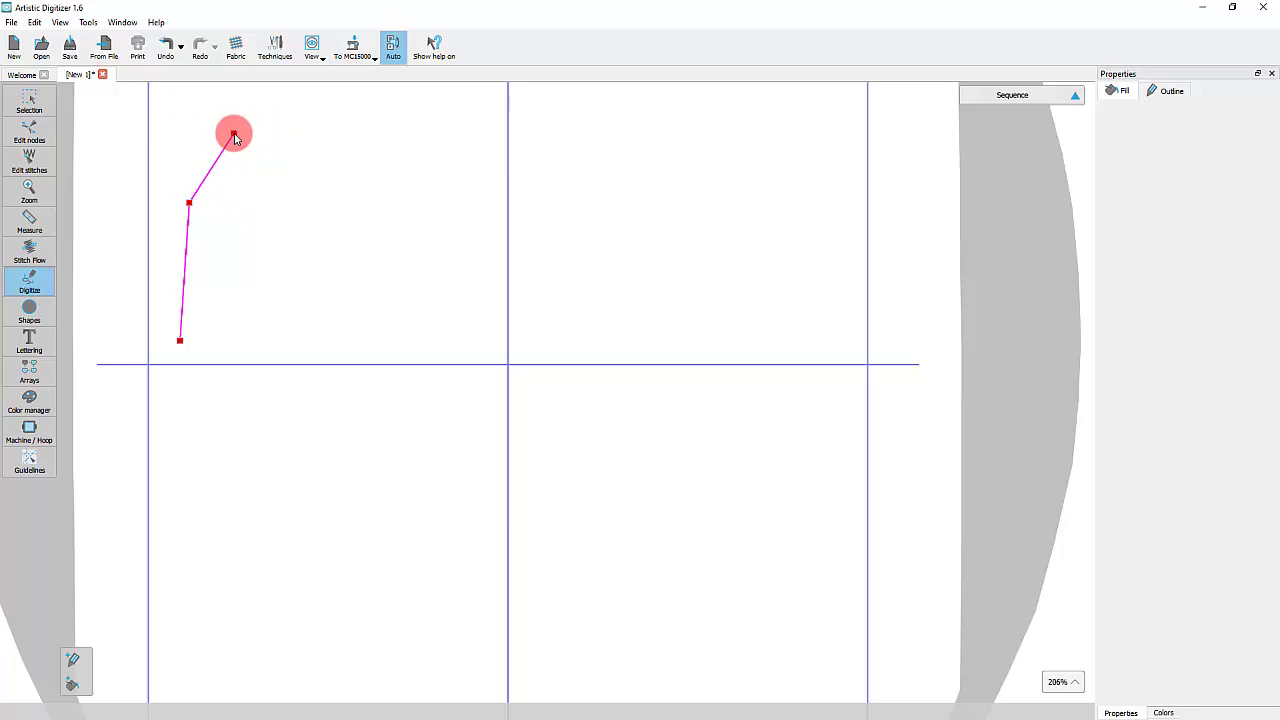
pyautogui.click(266, 160)
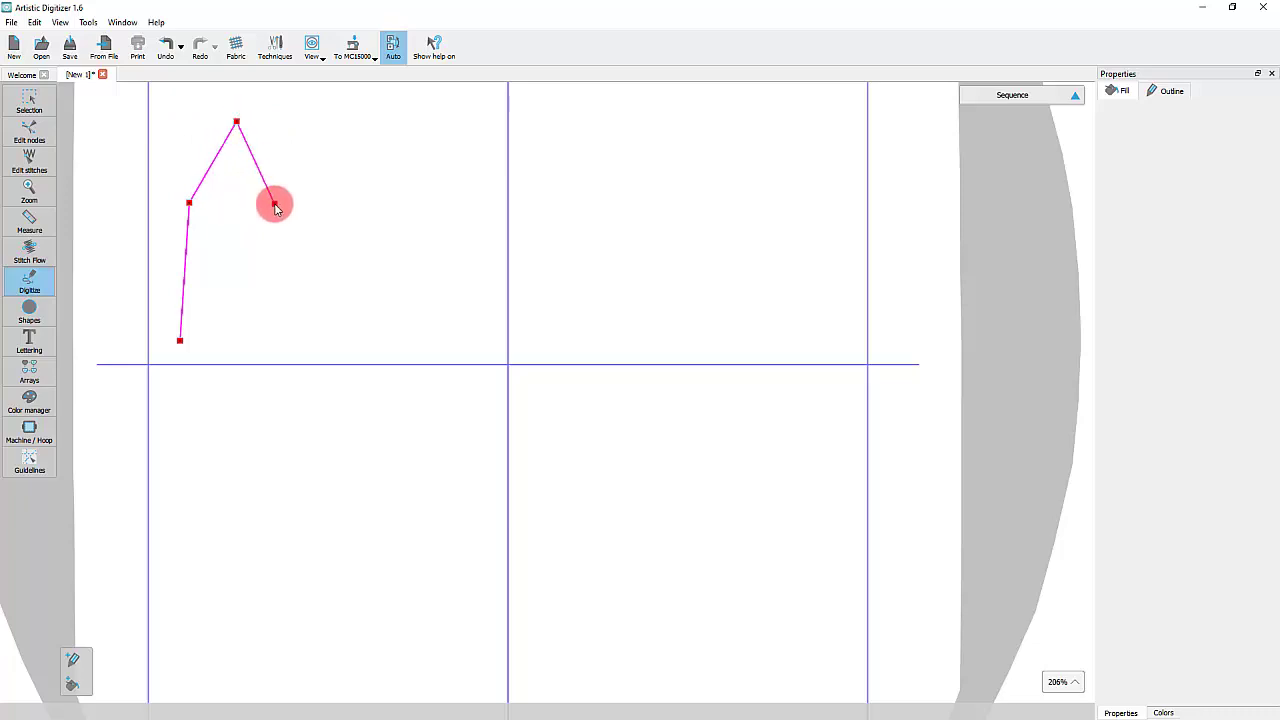
pyautogui.click(276, 204)
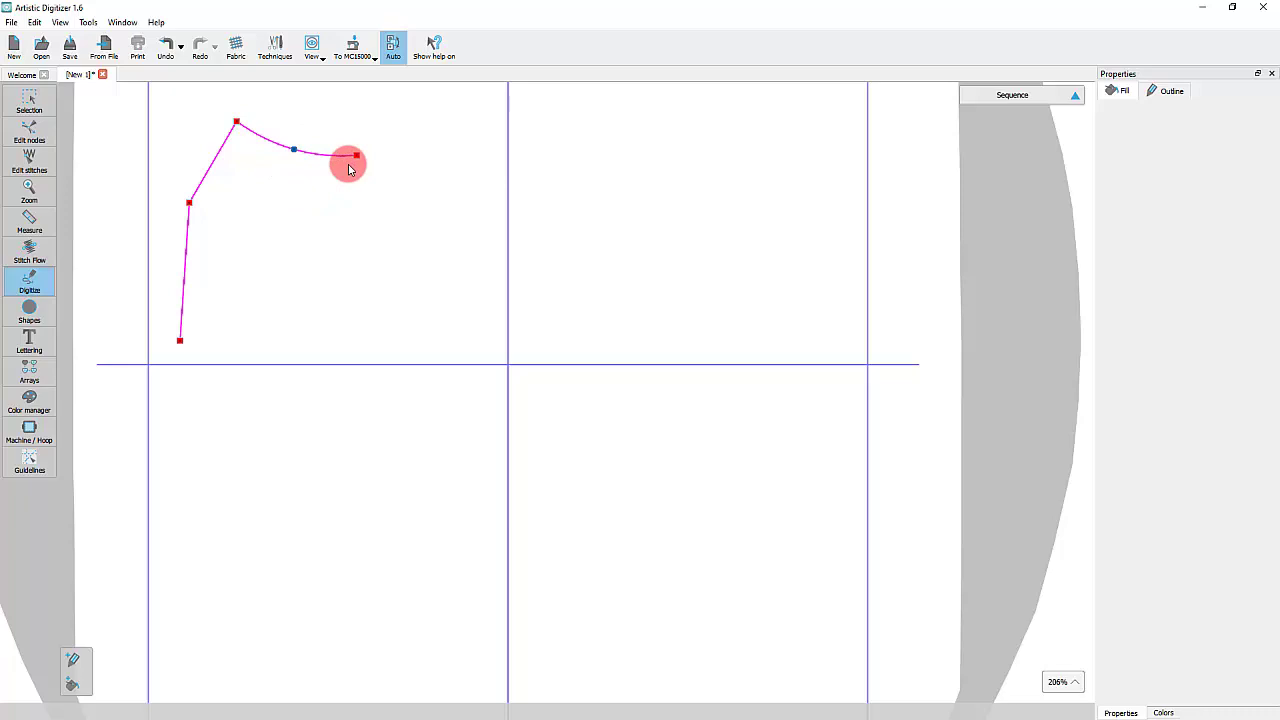
# Continue the outline with curved segments bending right and curling back down
pyautogui.moveTo(348, 158); pyautogui.dragTo(218, 242)
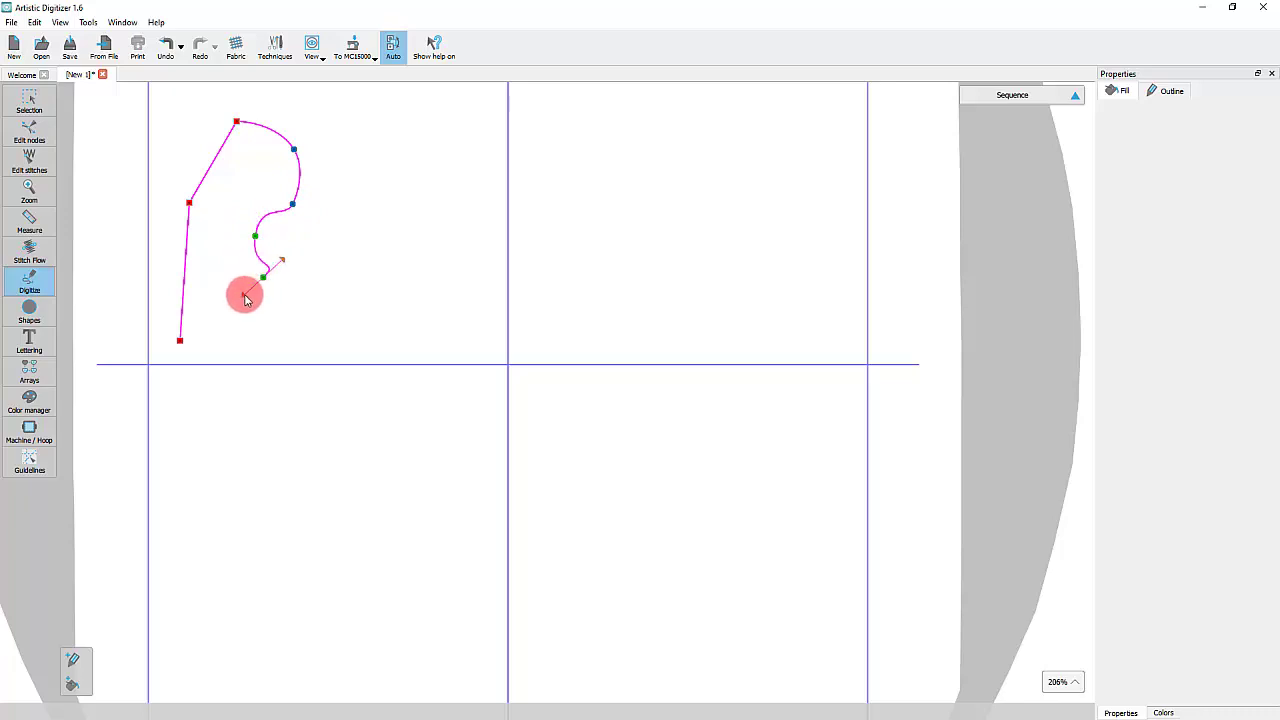
pyautogui.moveTo(244, 296); pyautogui.dragTo(284, 302)
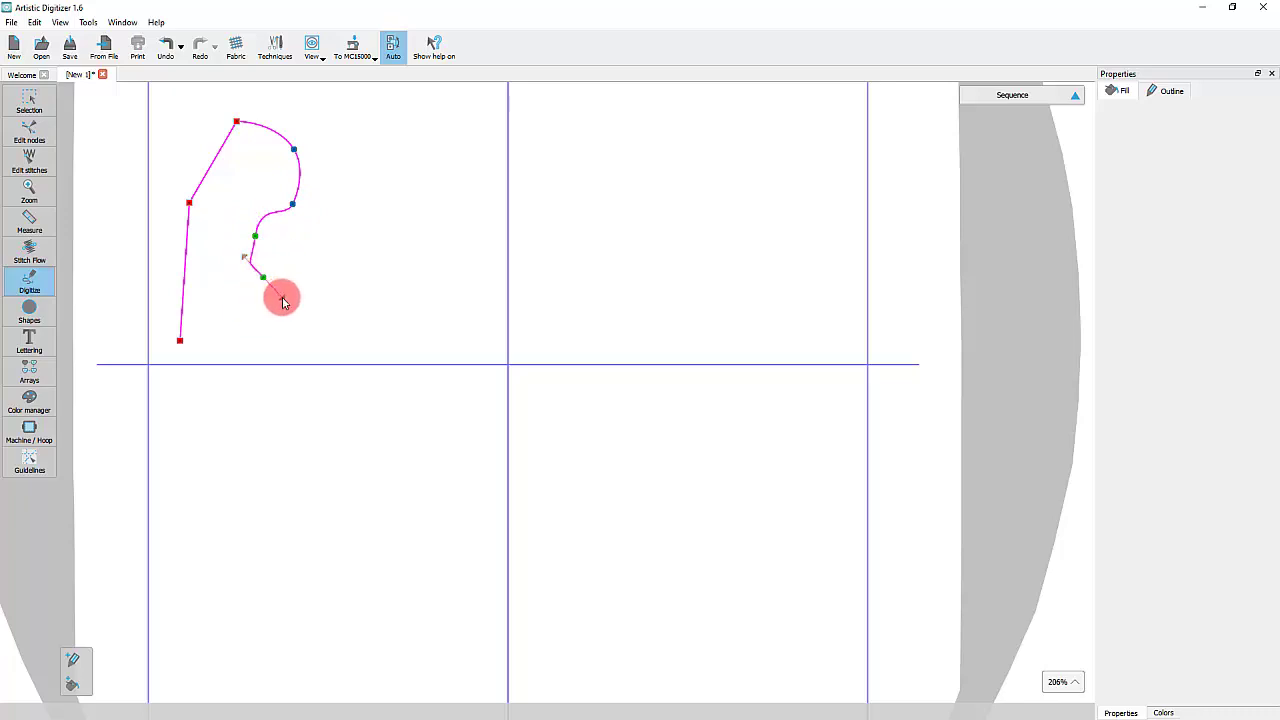
pyautogui.click(302, 268)
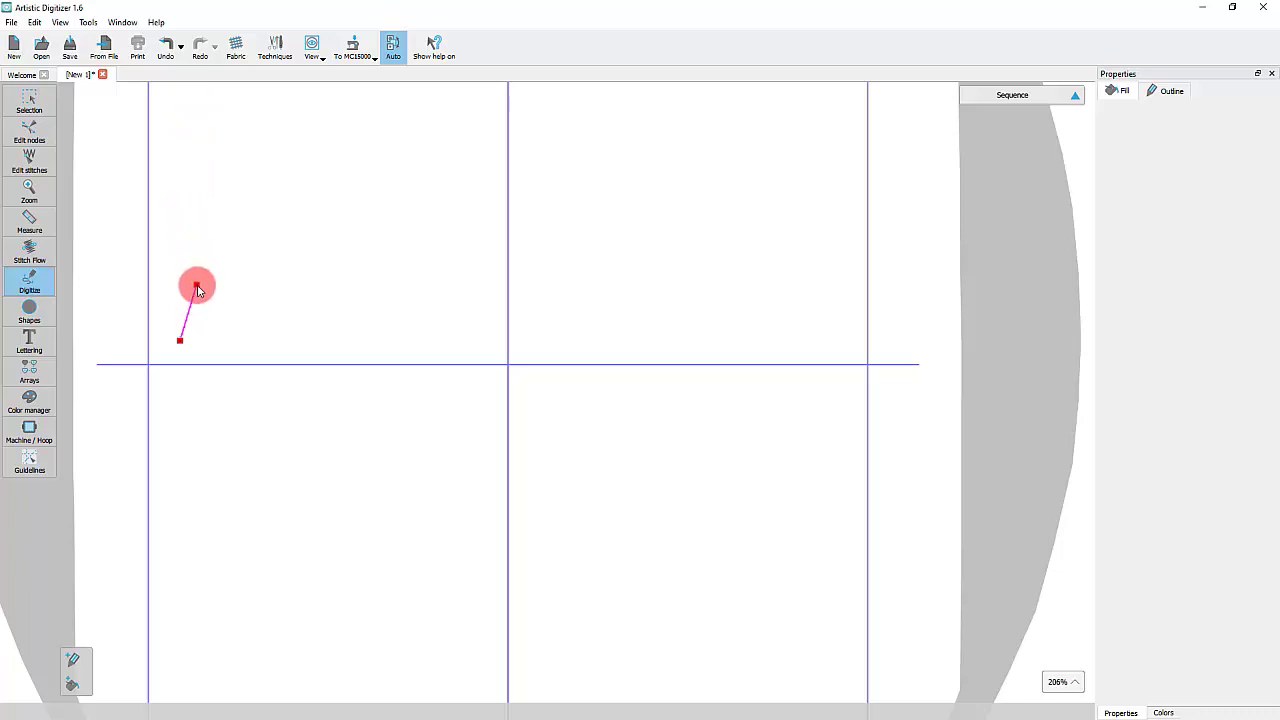
pyautogui.moveTo(208, 176)
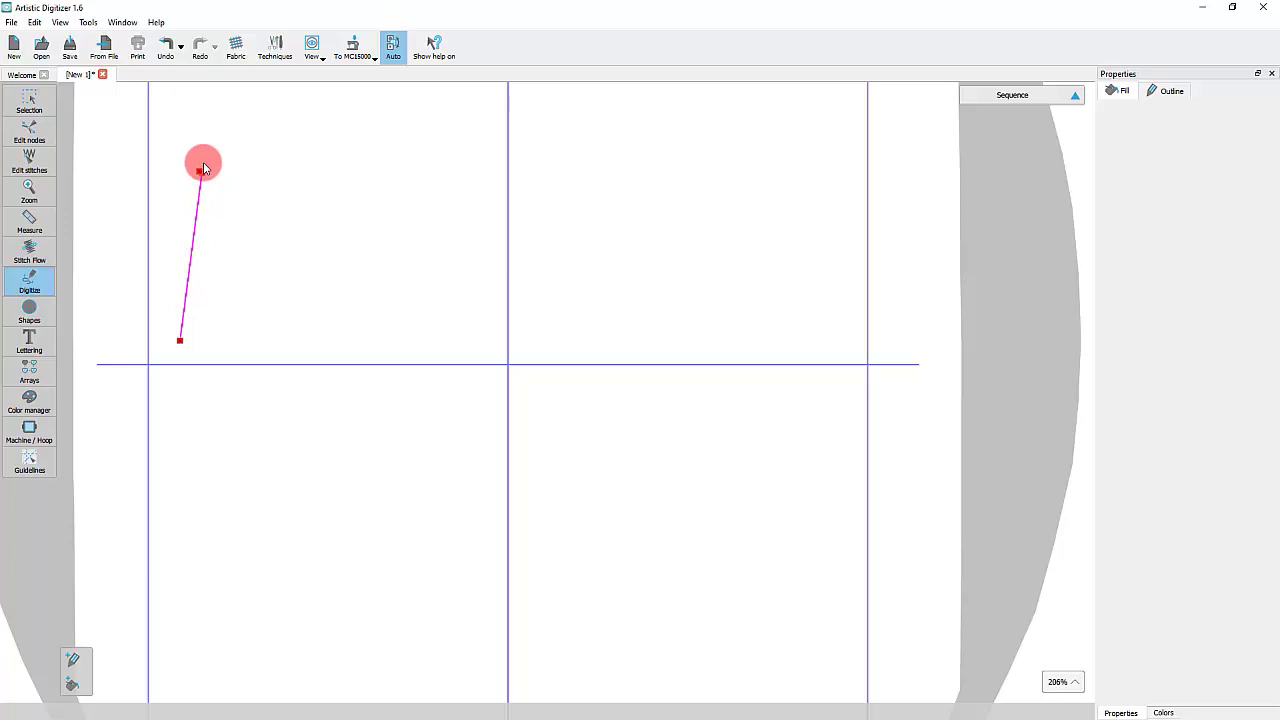
# Draw a two-segment bent outline rising from the left and finish digitizing
pyautogui.click(292, 128)
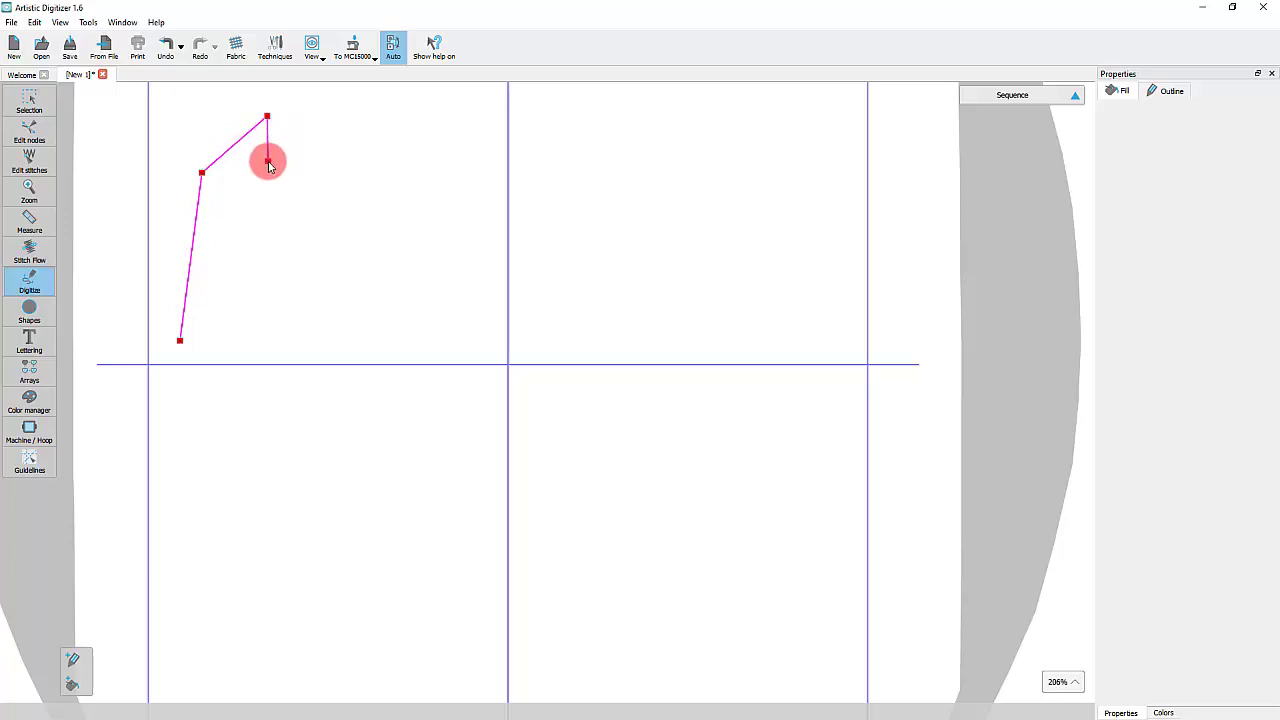
pyautogui.moveTo(284, 164)
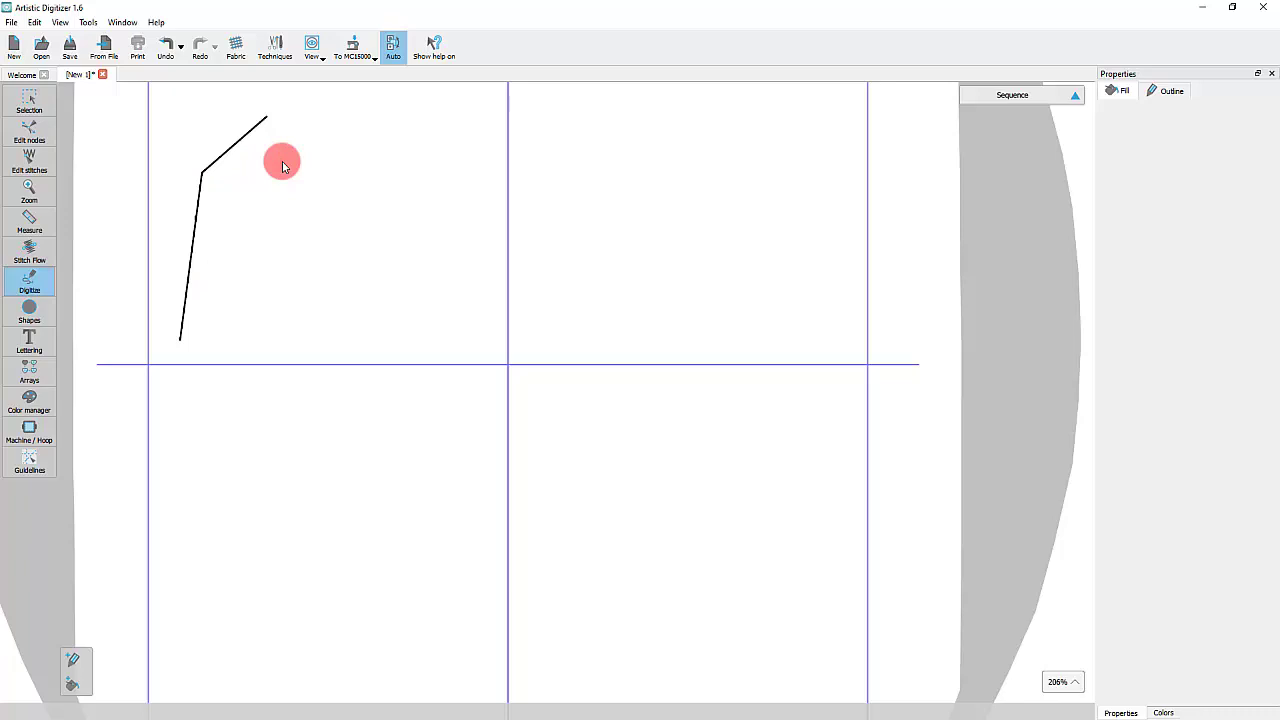
pyautogui.press('Return')
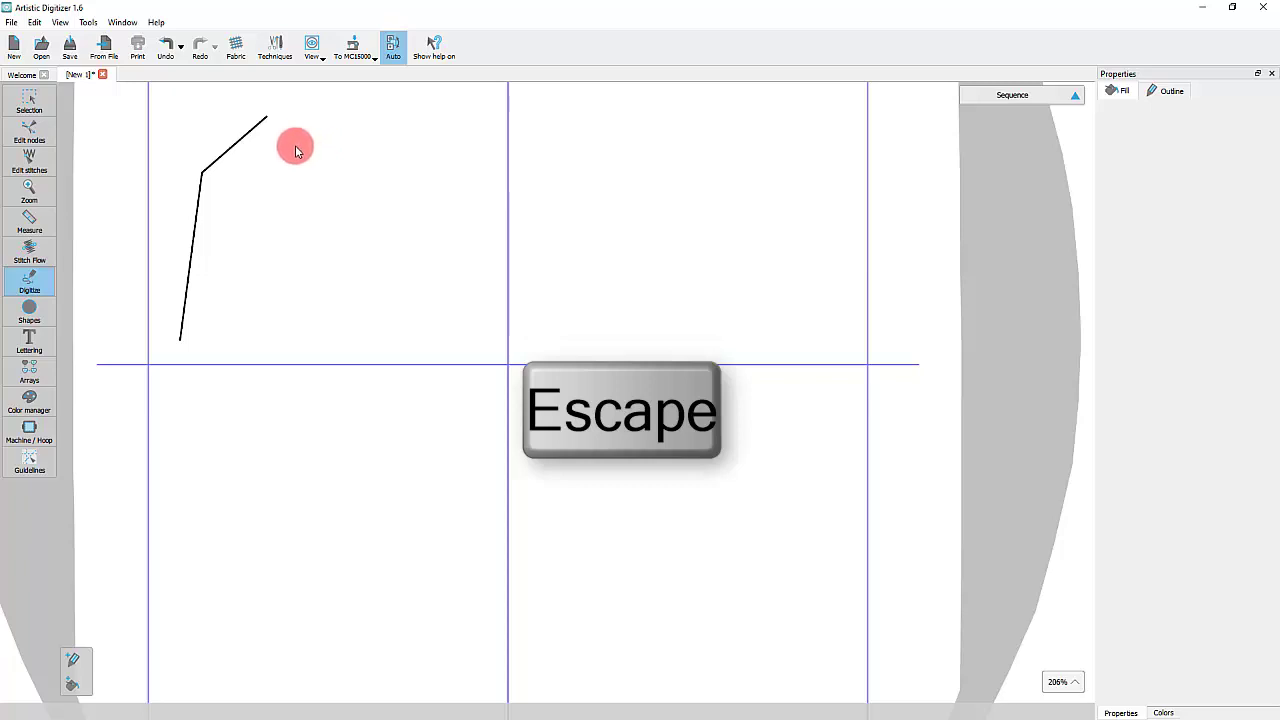
pyautogui.moveTo(296, 136)
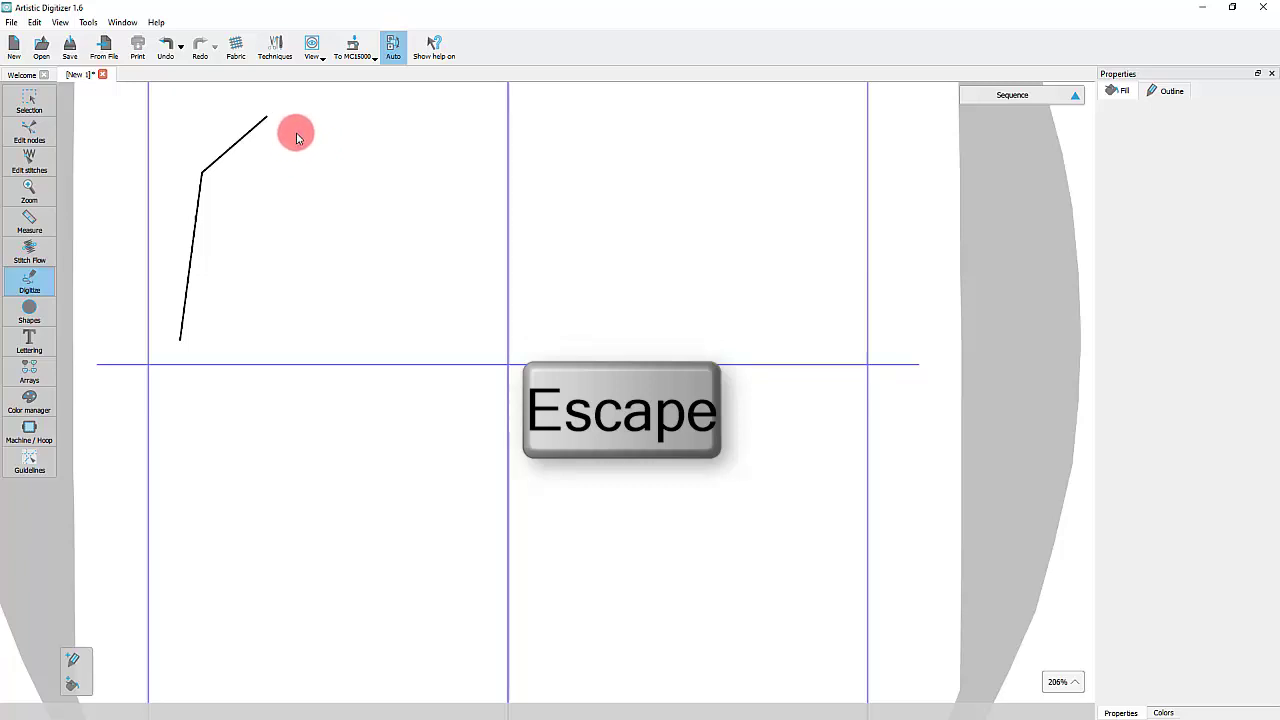
pyautogui.press('Escape')
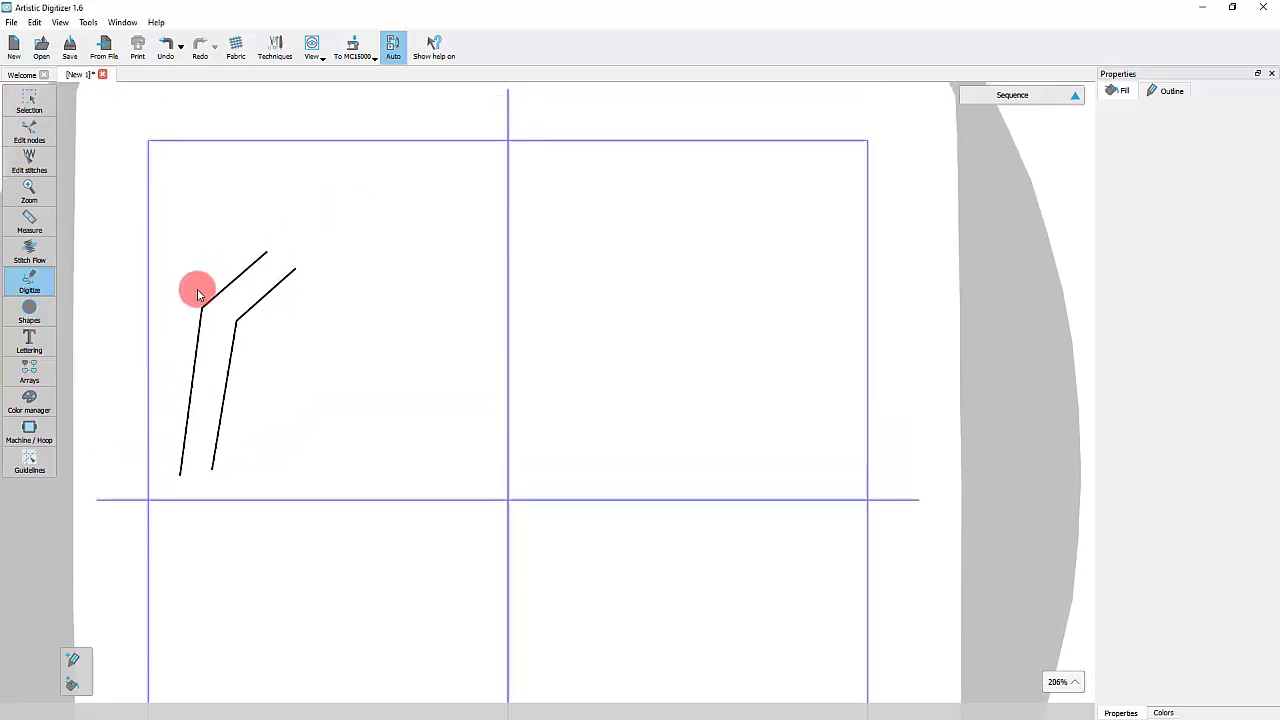
pyautogui.moveTo(304, 296)
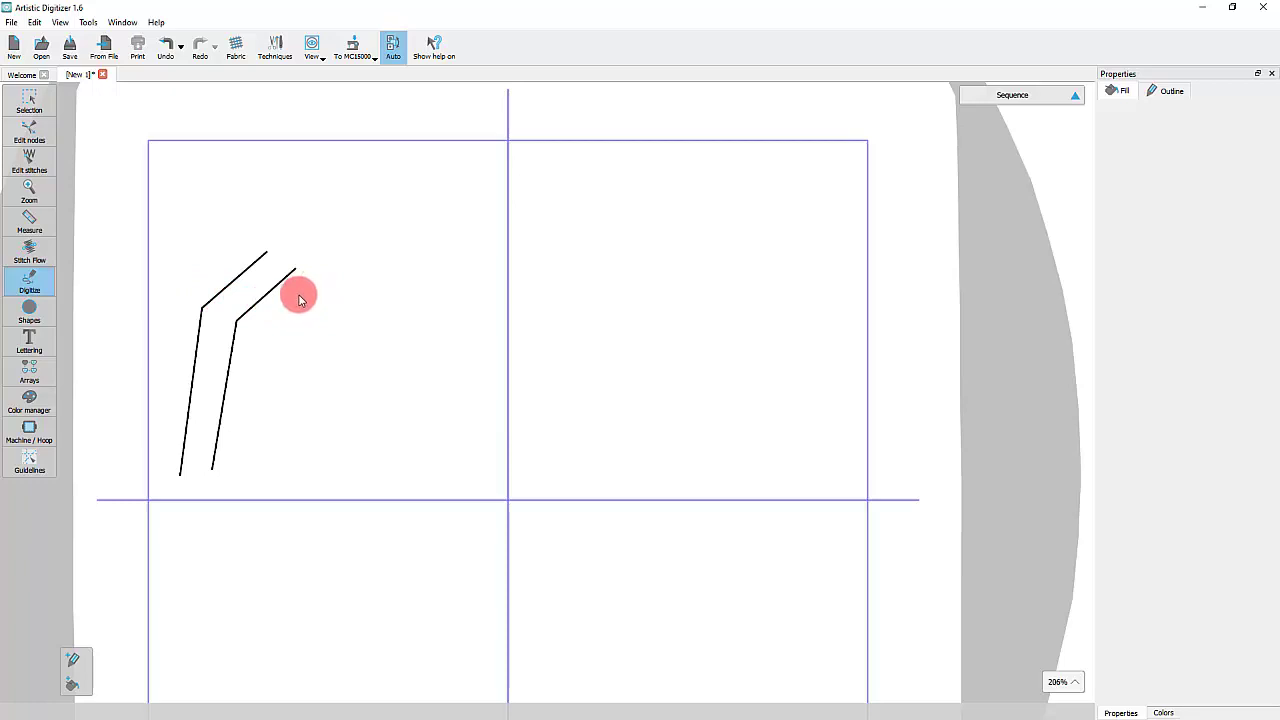
# Draw a second matching bent outline just right of the first
pyautogui.click(184, 500)
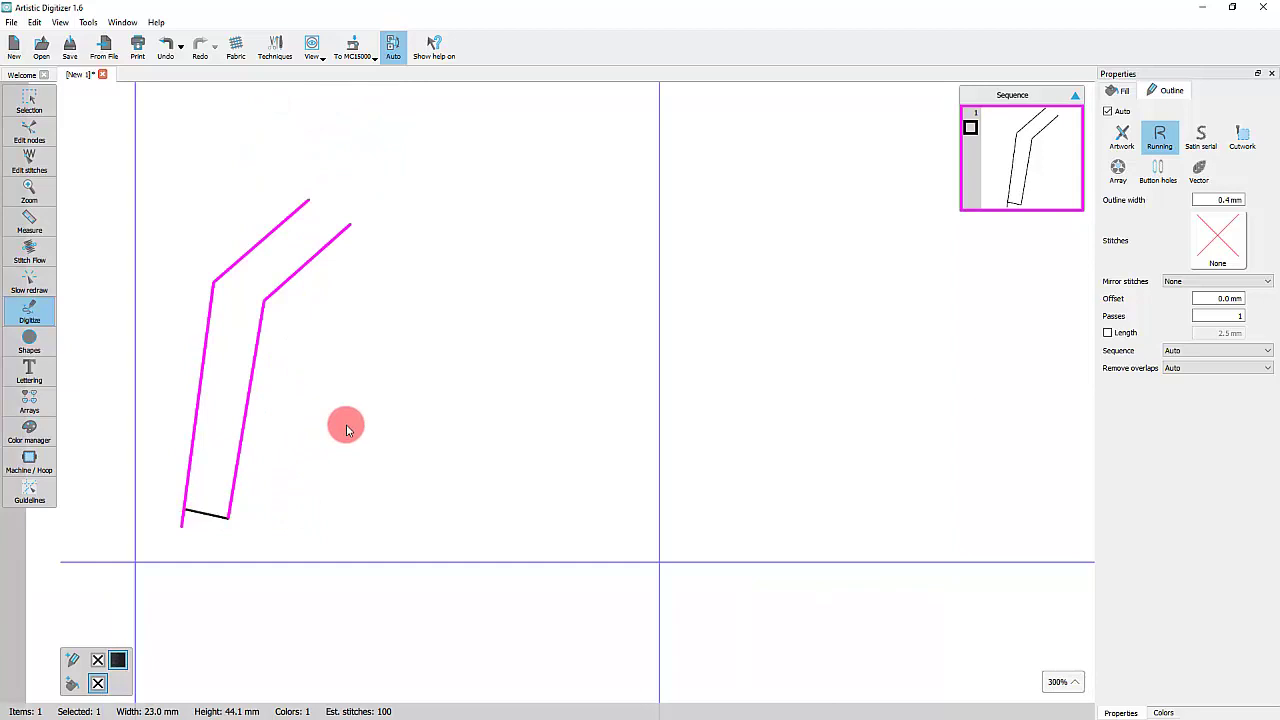
pyautogui.moveTo(380, 356)
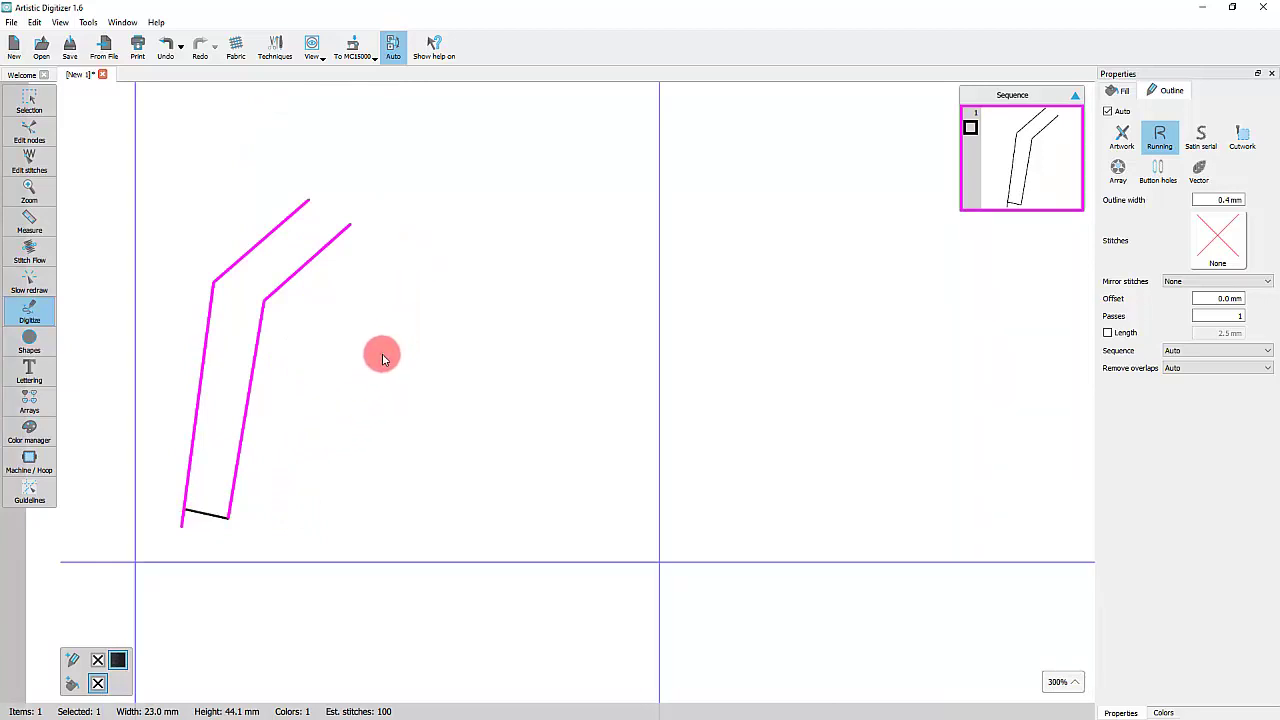
# Draw a three-segment upturned-U outline near the page centre and select it
pyautogui.click(448, 232)
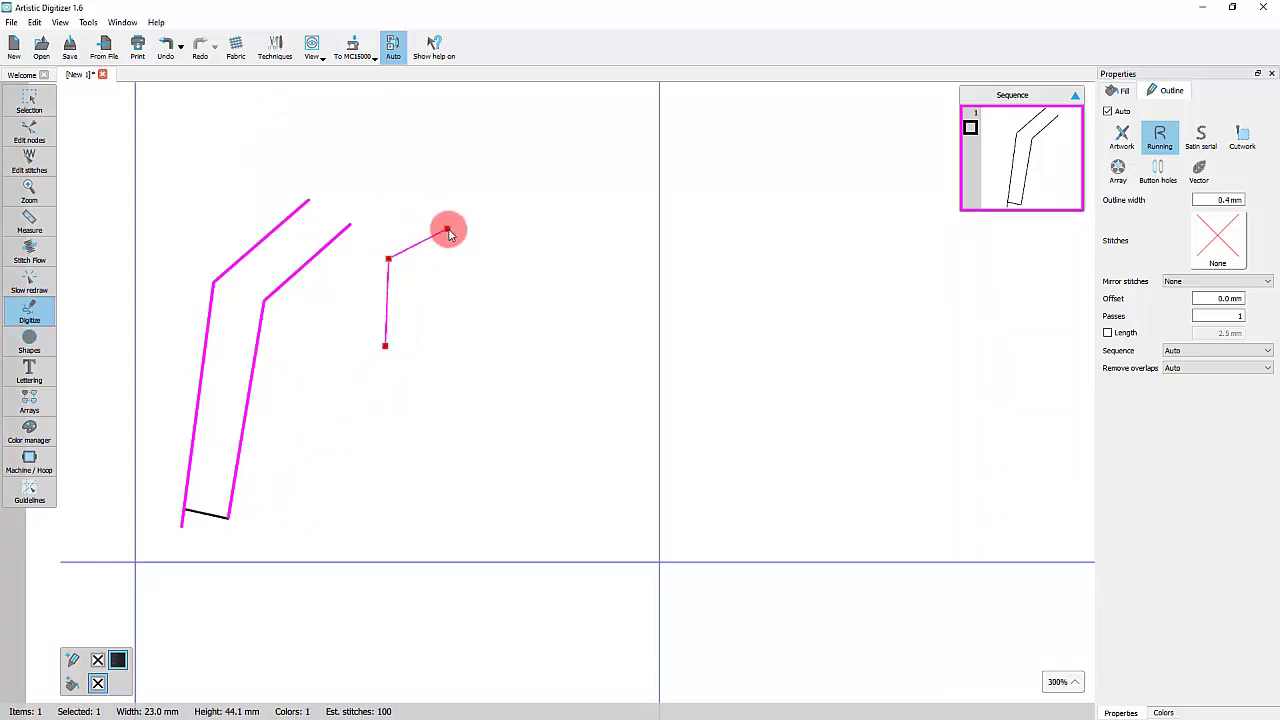
pyautogui.click(550, 350)
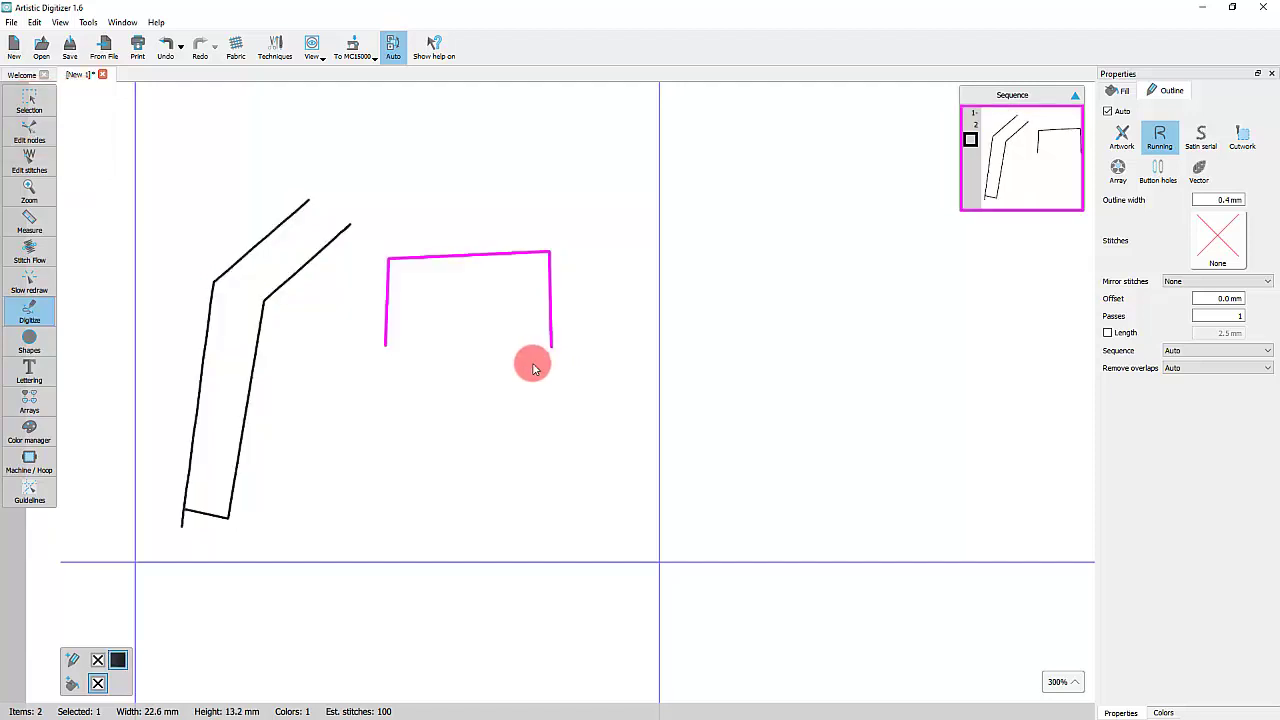
pyautogui.click(28, 100)
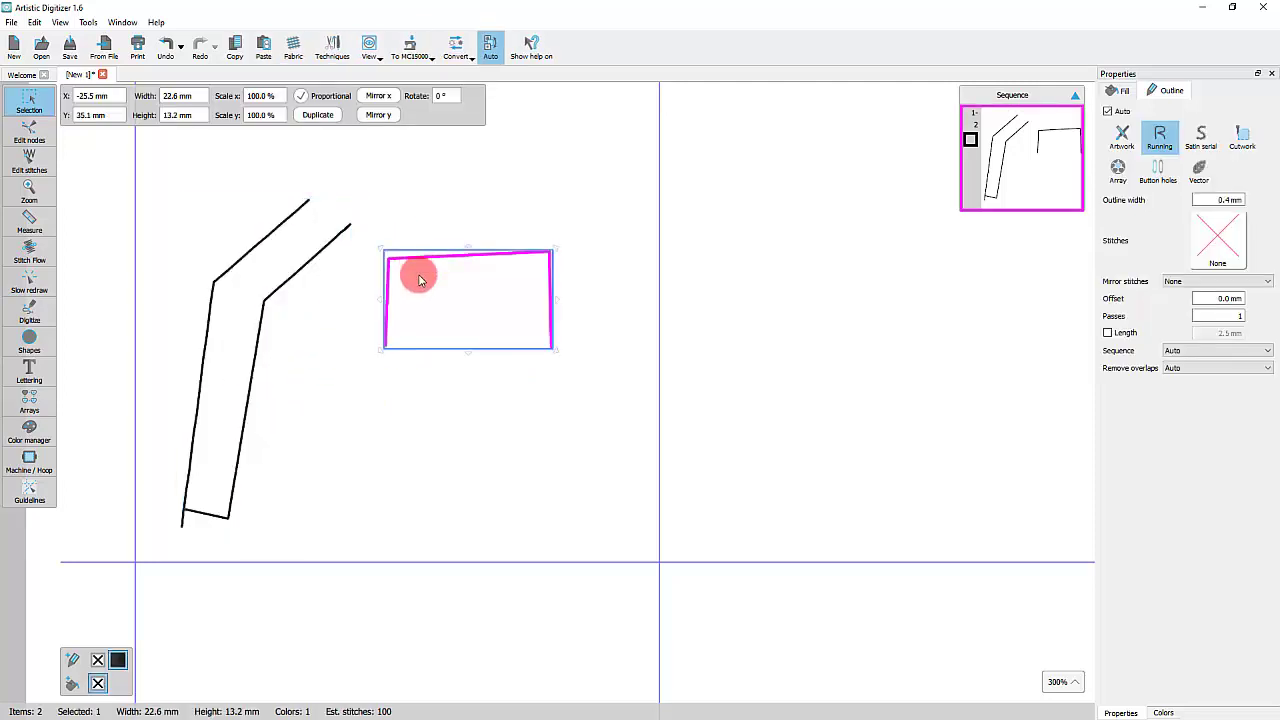
pyautogui.click(28, 304)
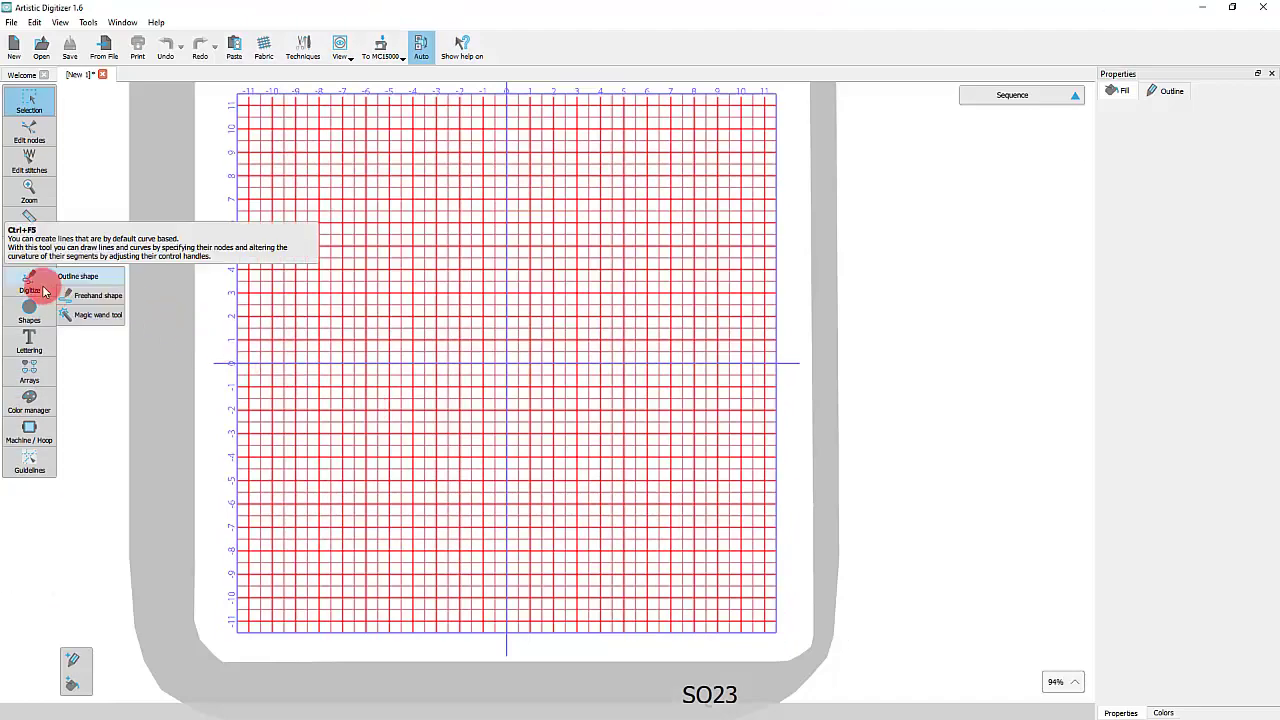
# Draw a closed five-sided outline shape with the Outline shape tool
pyautogui.click(28, 284)
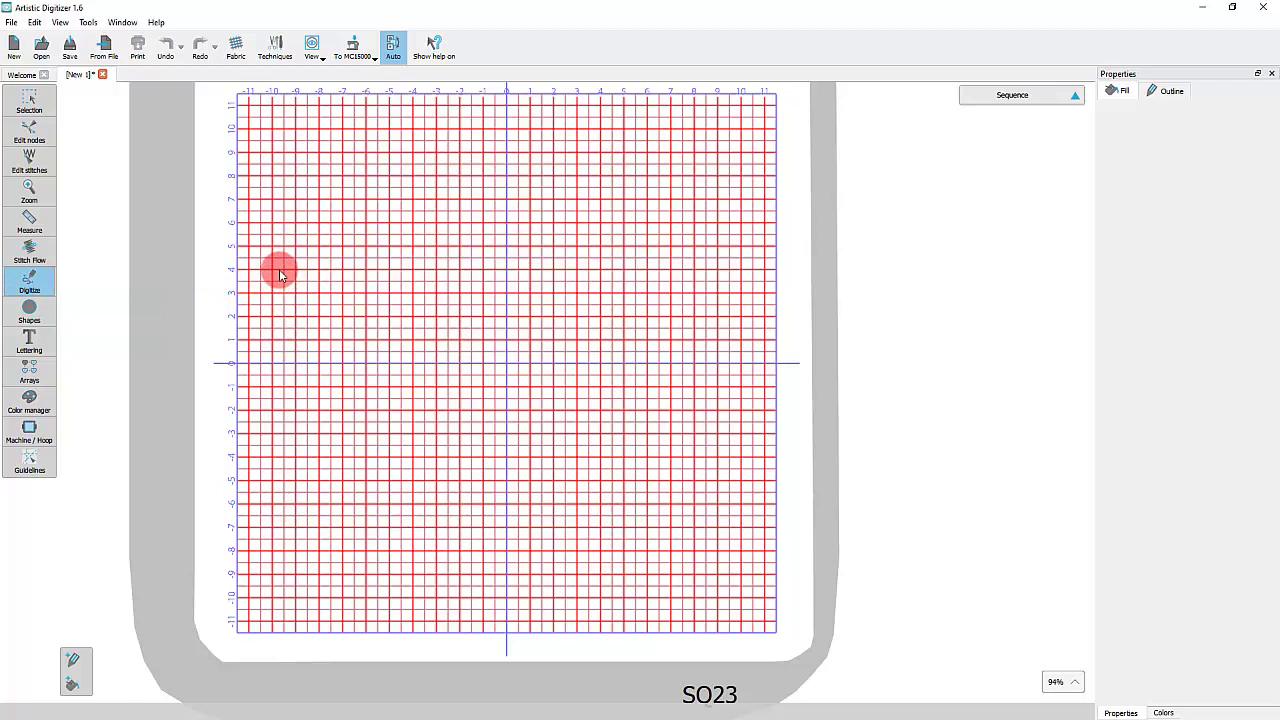
pyautogui.moveTo(268, 296)
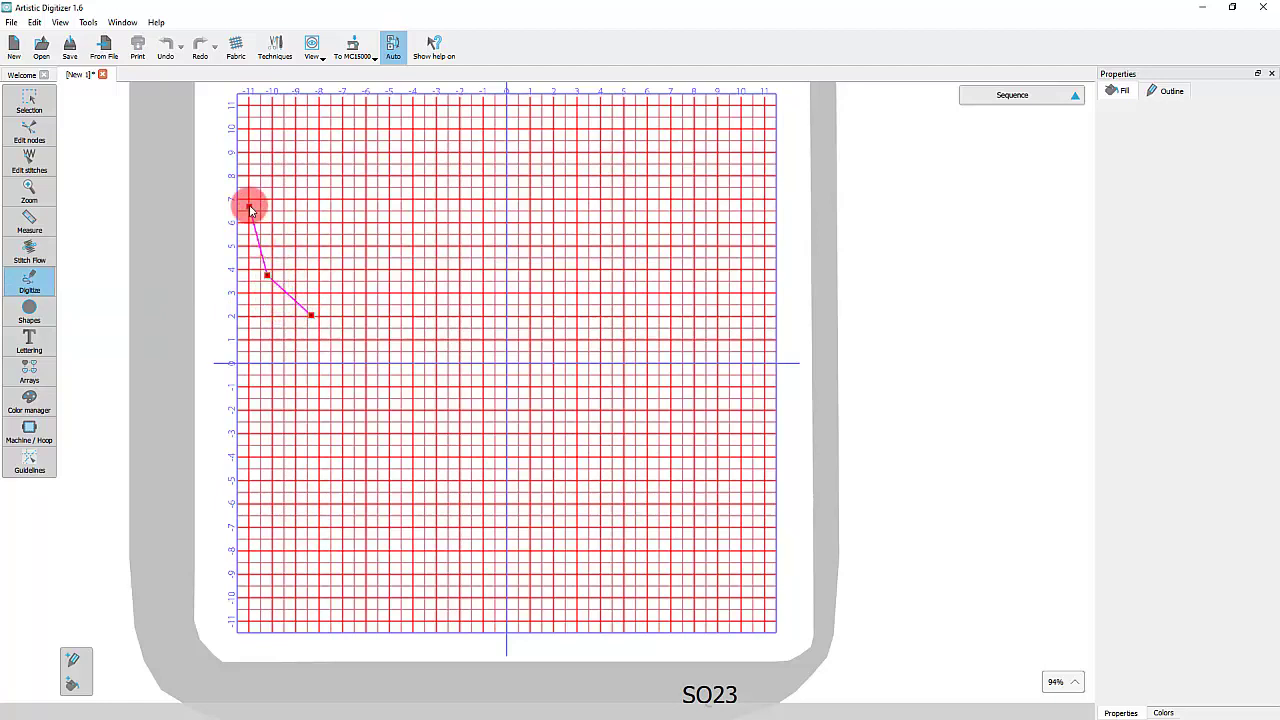
pyautogui.click(316, 304)
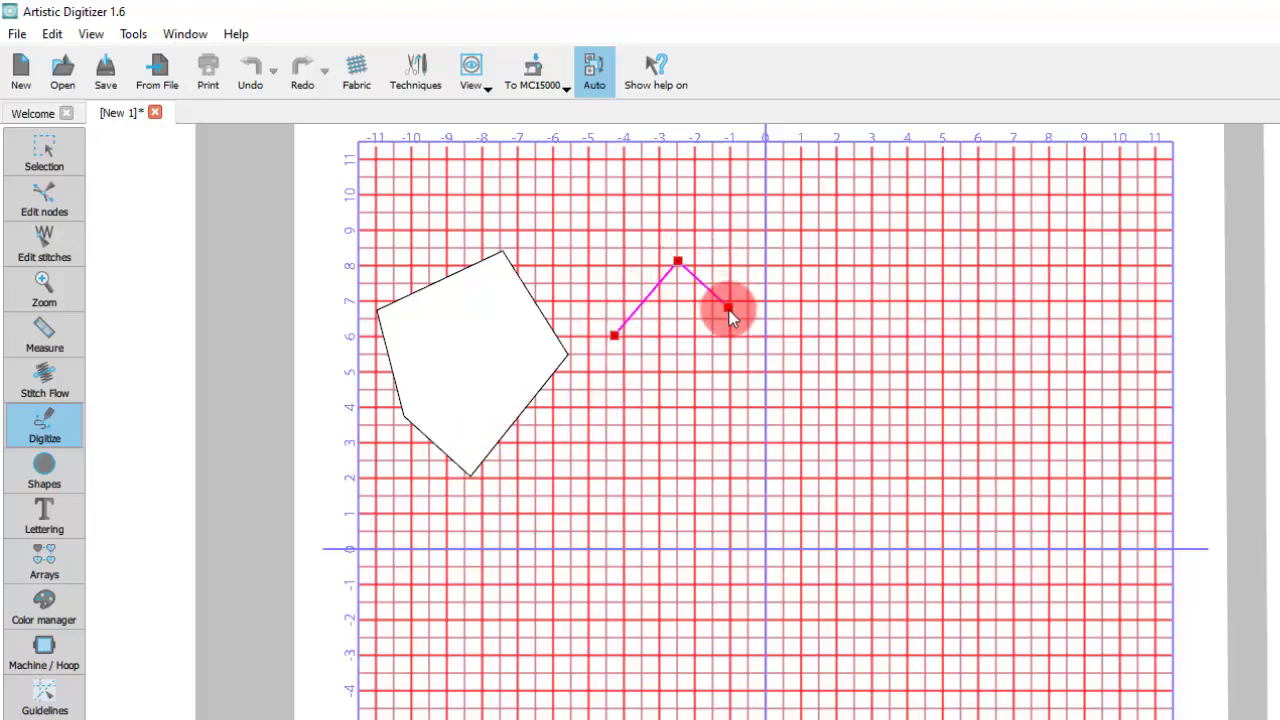
# Draw a new line of curved strokes ending in sharp zigzag points
pyautogui.moveTo(728, 308); pyautogui.dragTo(664, 404)
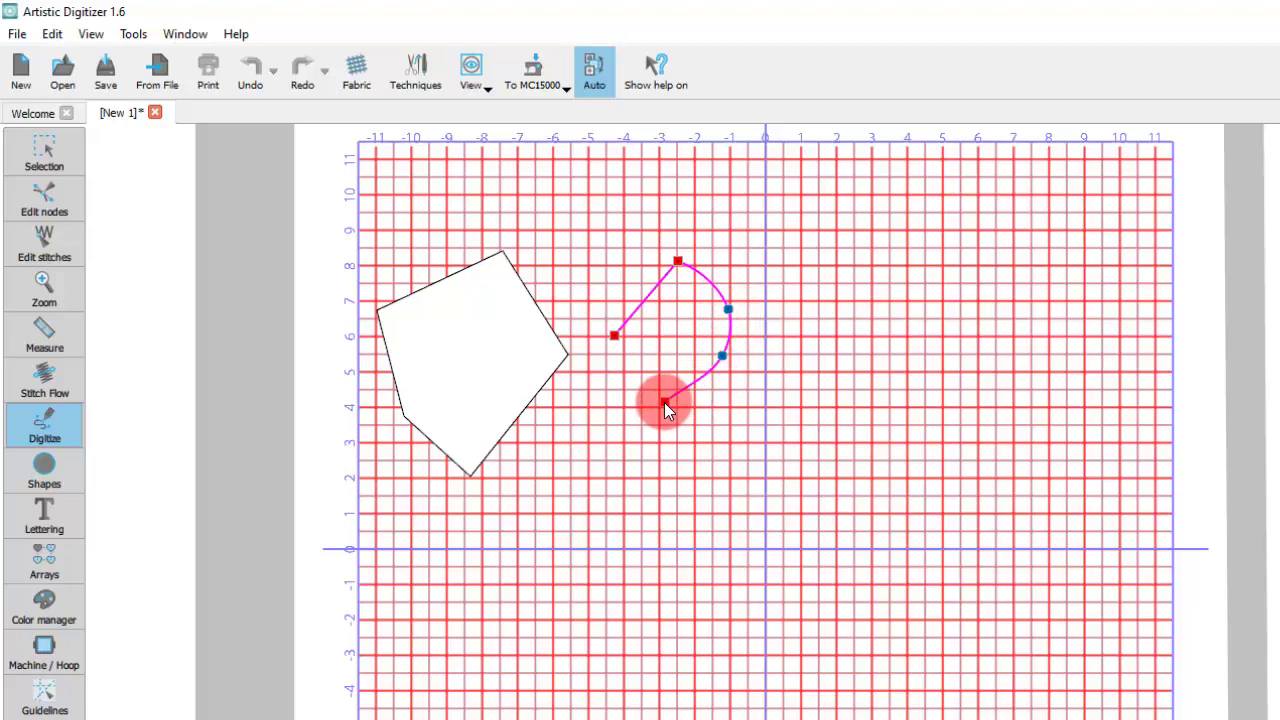
pyautogui.click(728, 428)
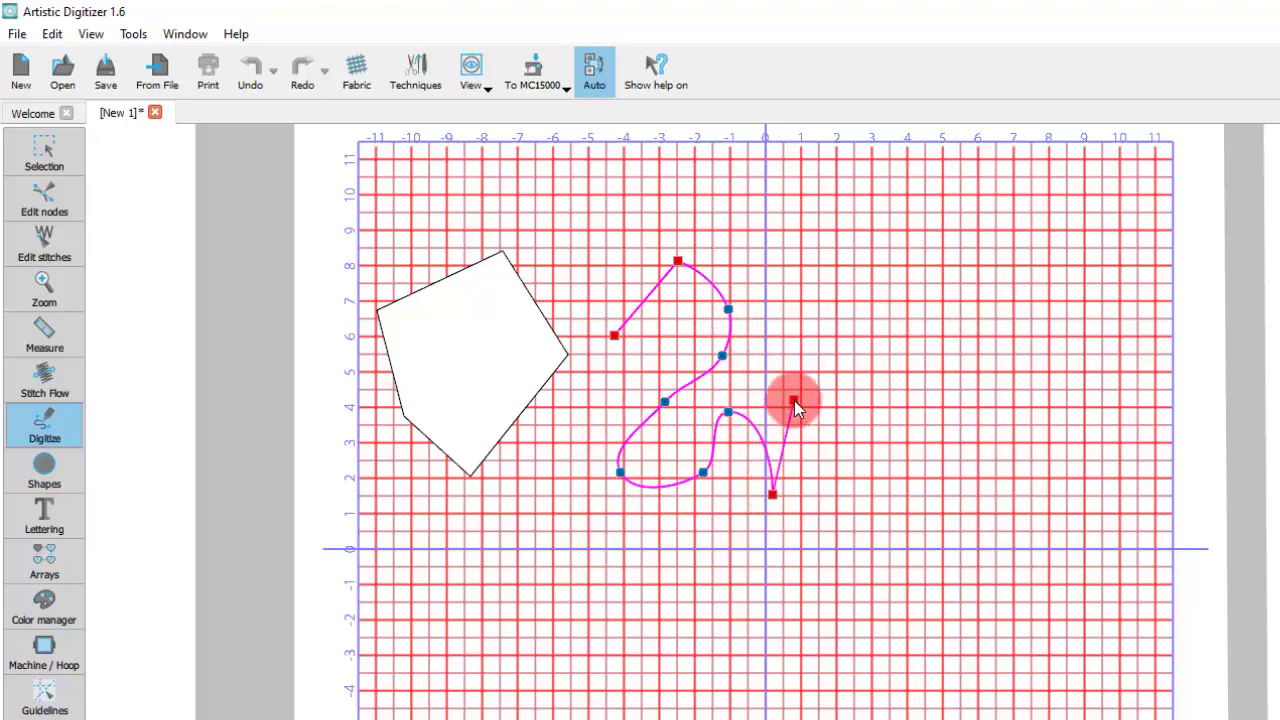
pyautogui.click(860, 468)
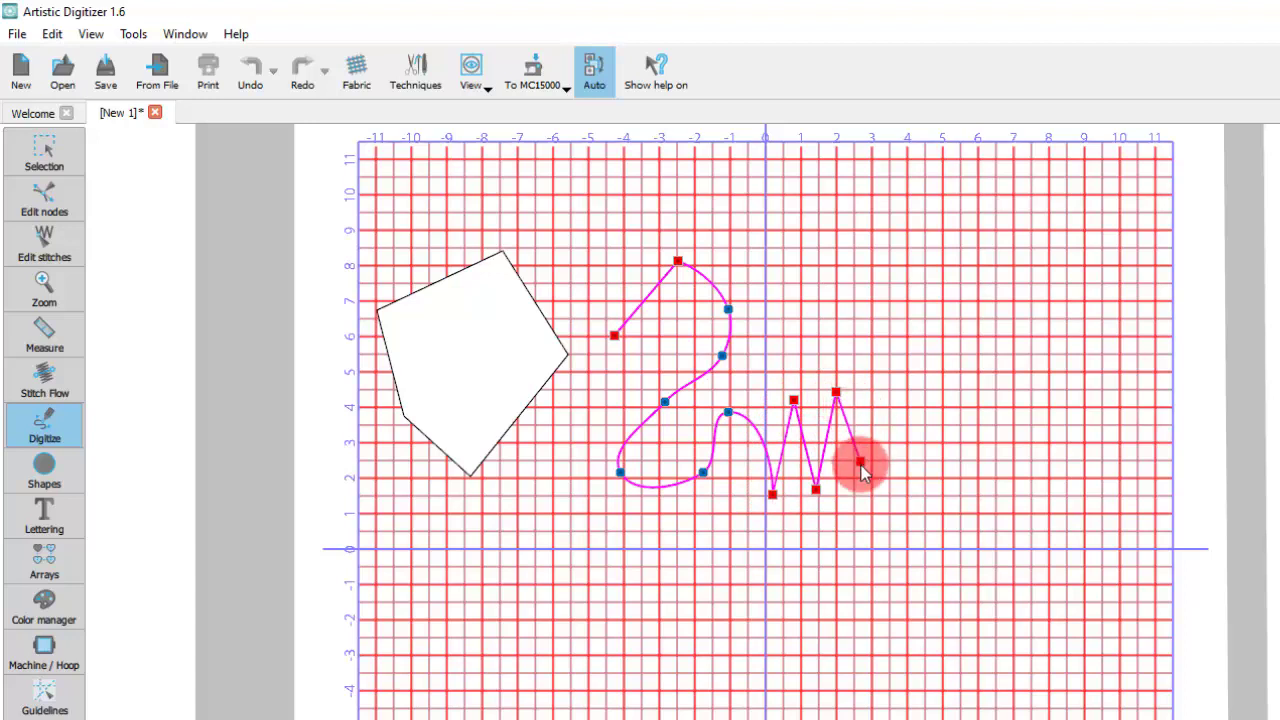
pyautogui.click(868, 528)
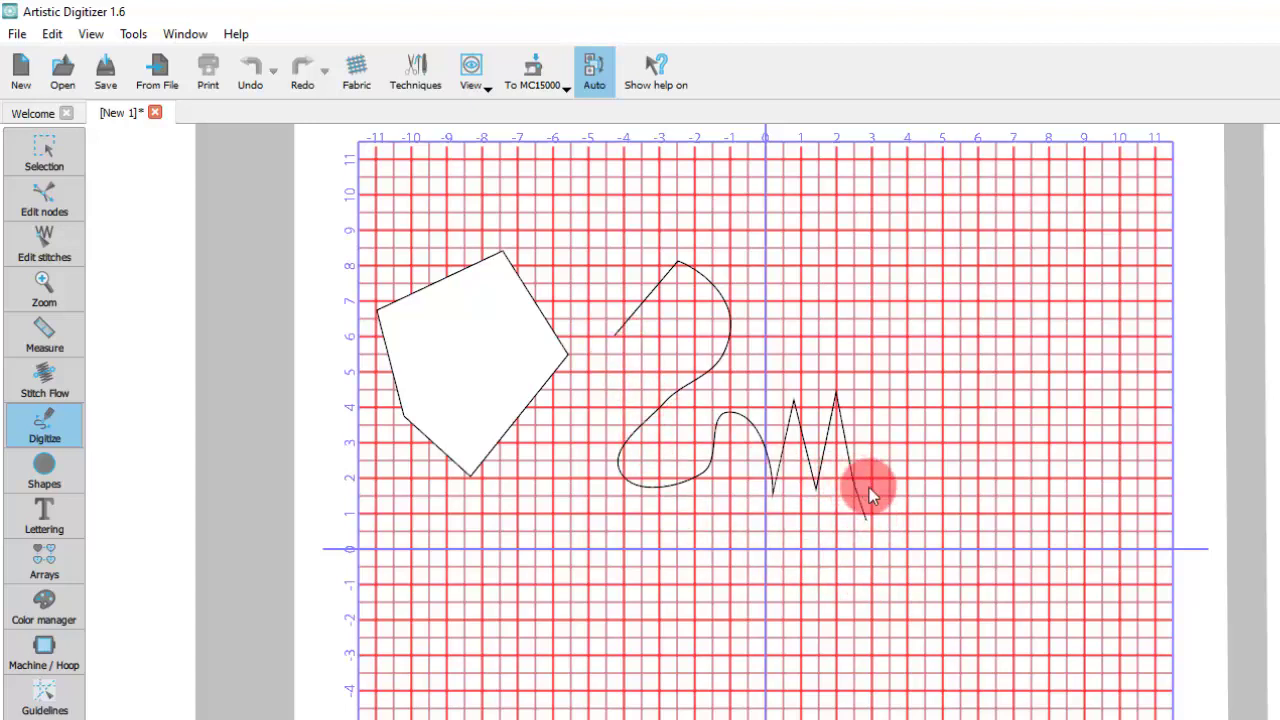
pyautogui.moveTo(620, 344)
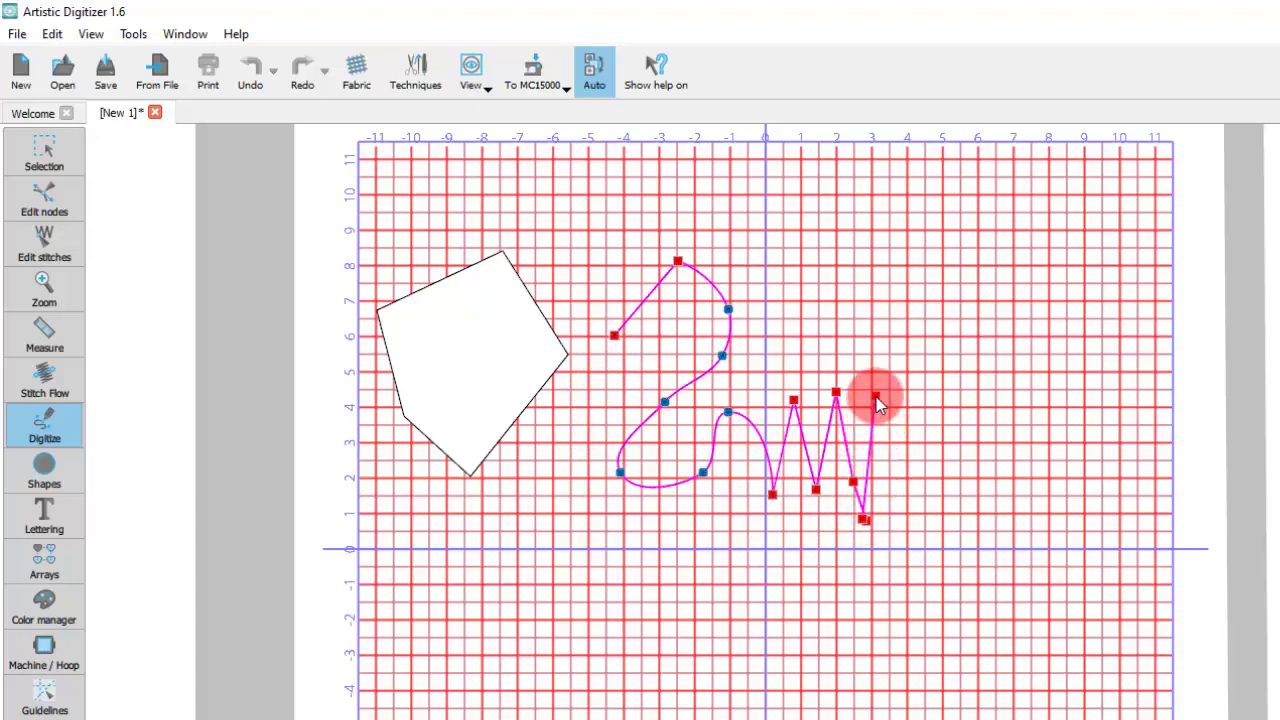
# Extend the curved-and-zigzag line with one more straight point at its right end
pyautogui.click(904, 524)
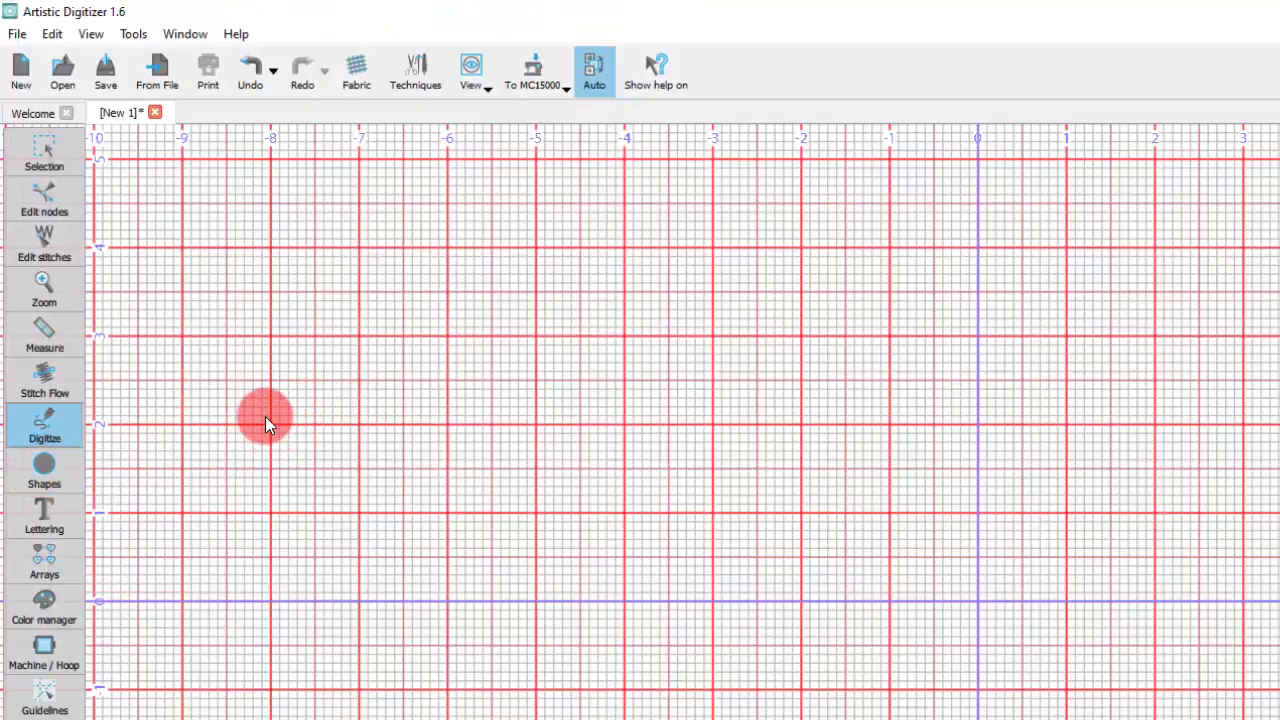
# Draw a grid-snapped zigzag outline with Alt held, placing alternating peaks and valleys
pyautogui.click(372, 350)
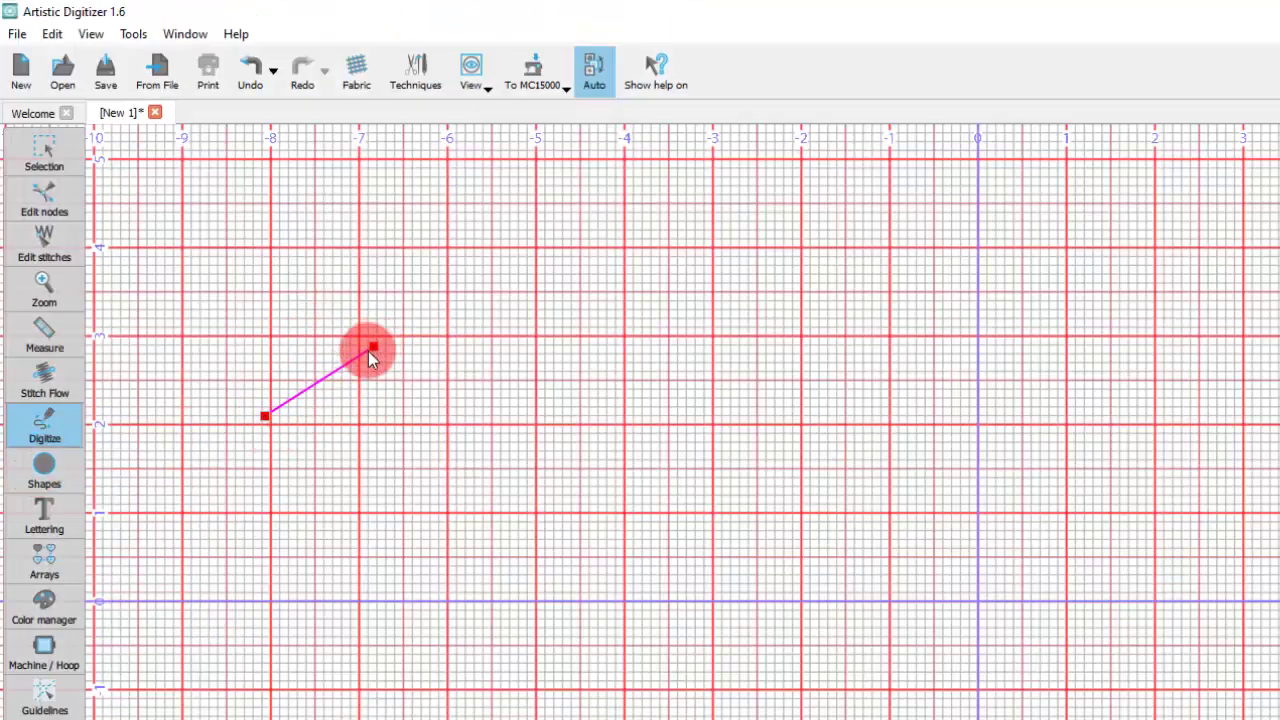
pyautogui.press('alt')
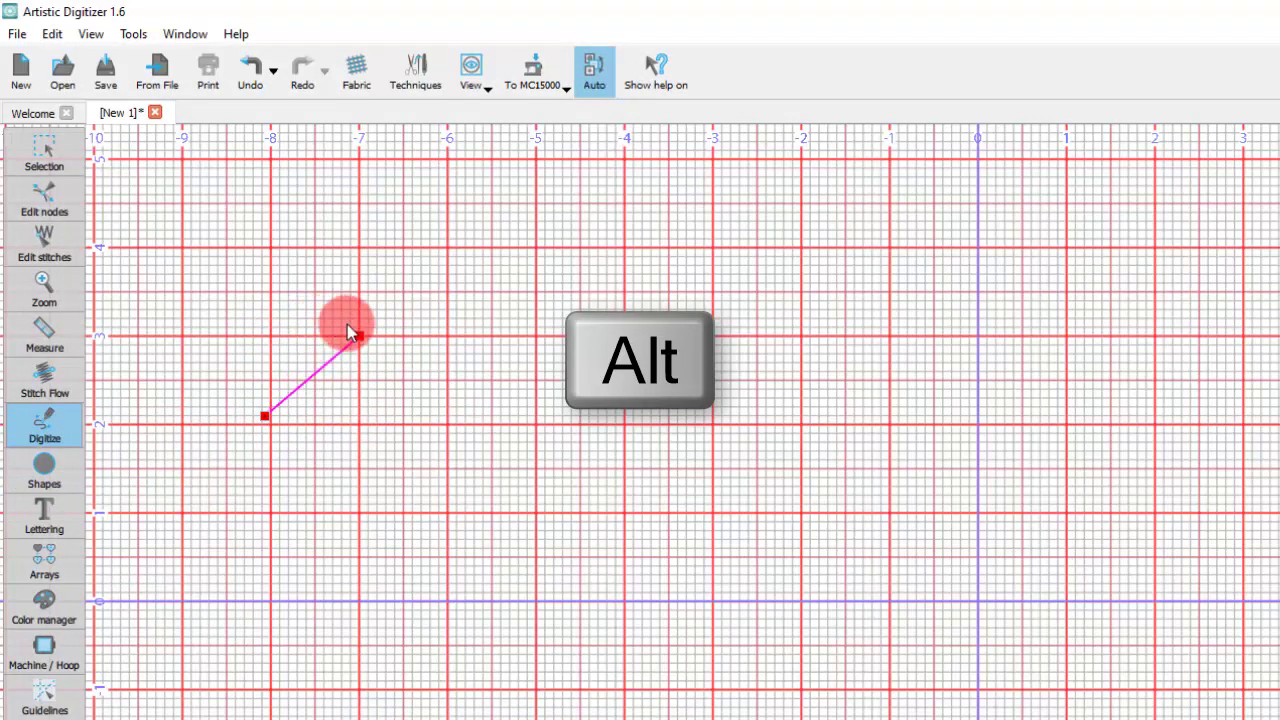
pyautogui.click(444, 430)
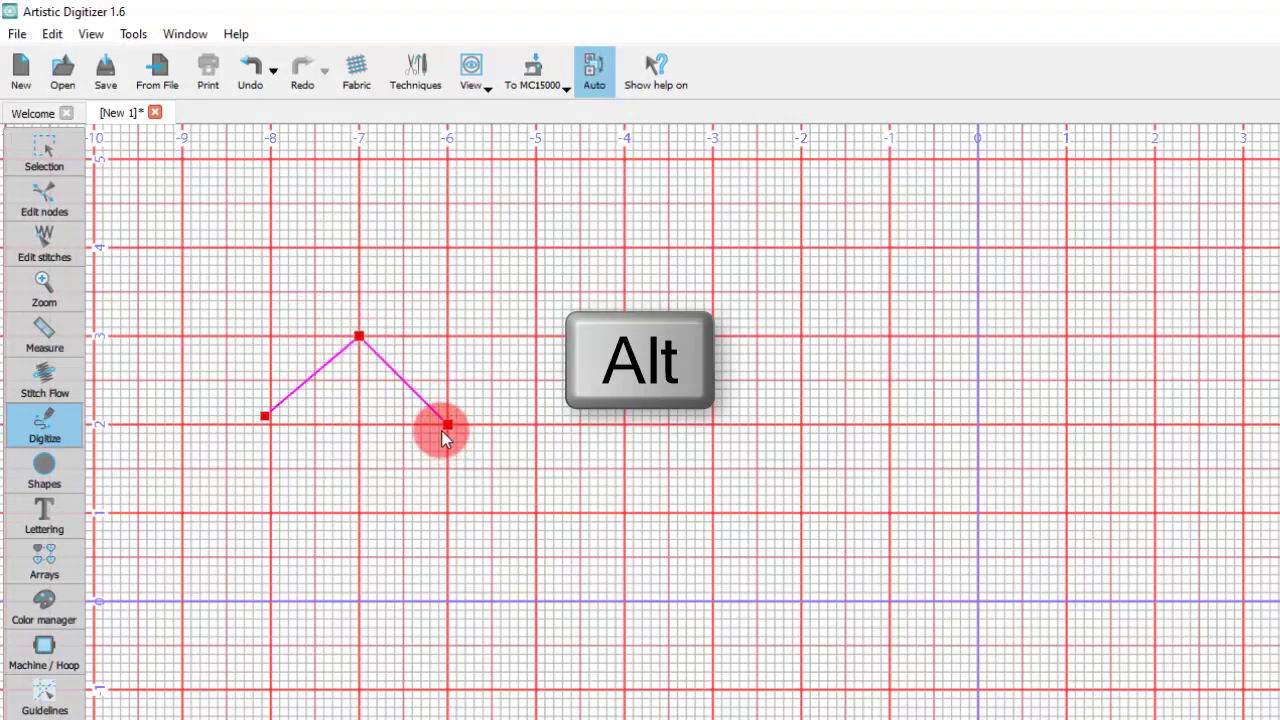
pyautogui.click(490, 336)
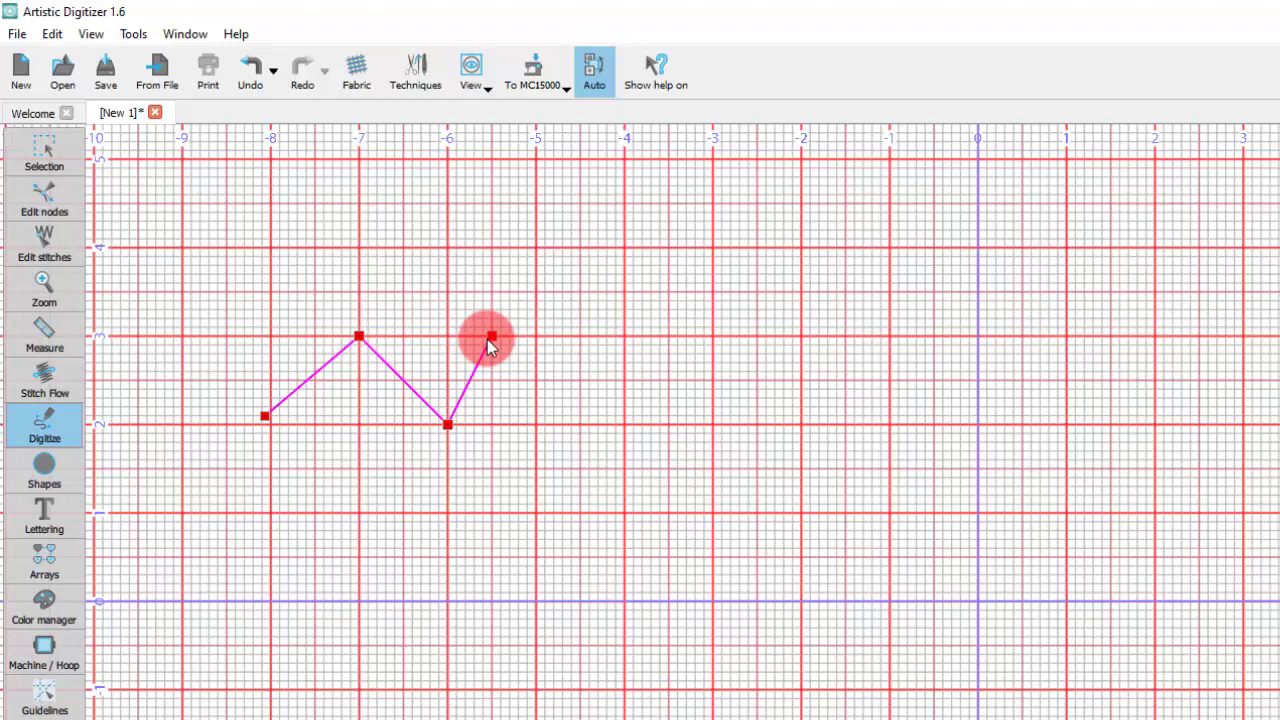
pyautogui.click(584, 336)
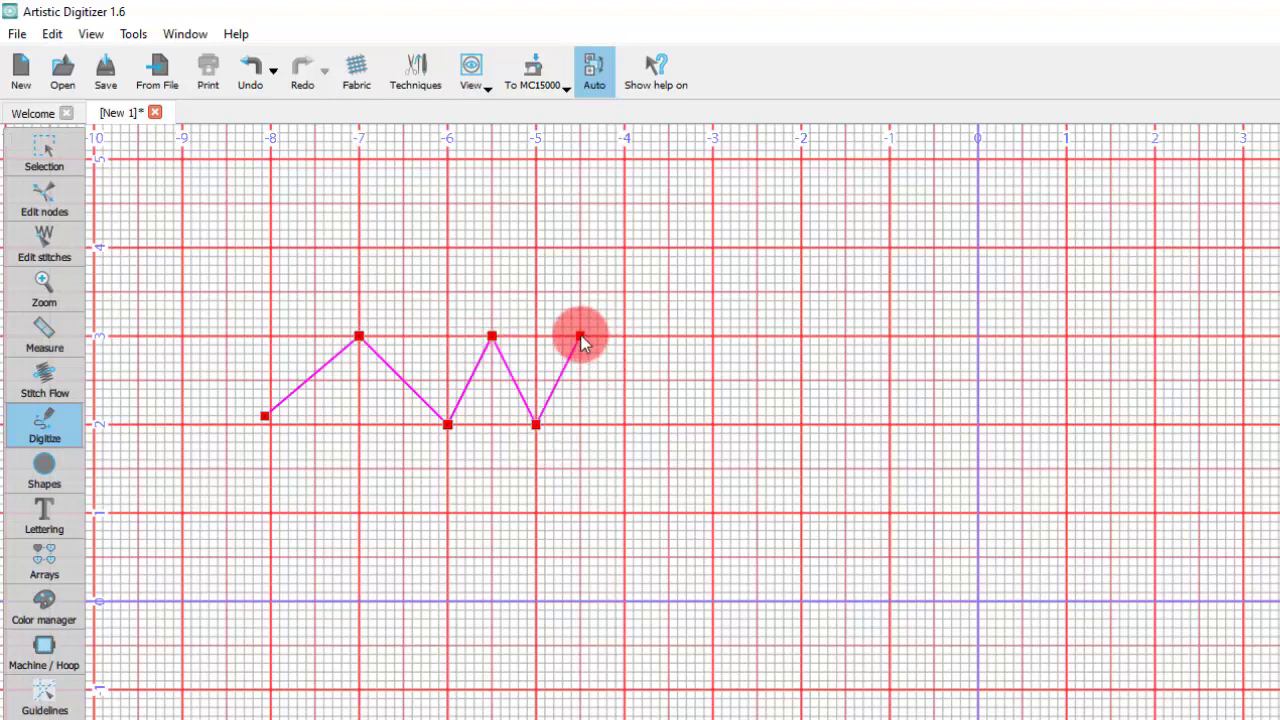